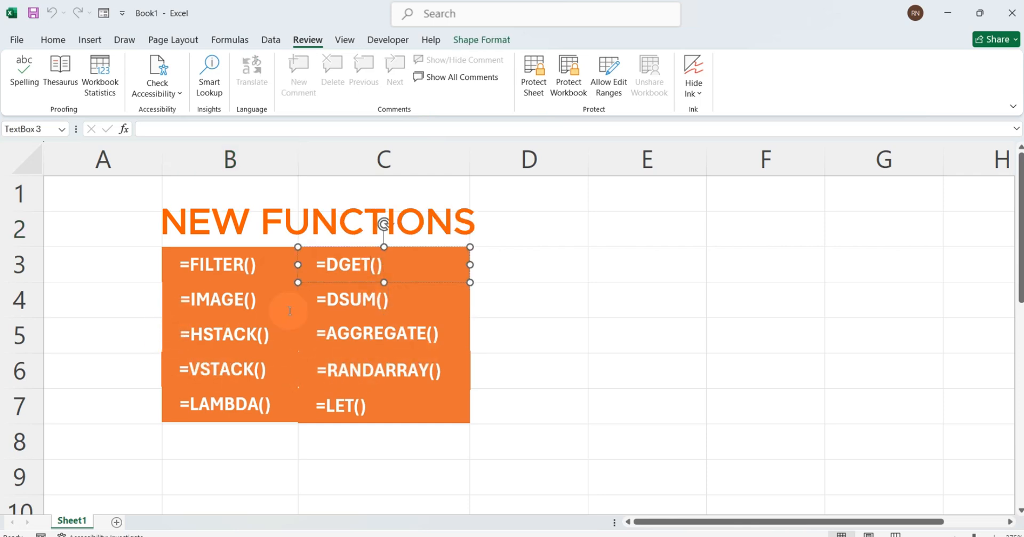
# Step: Close the Excel workbook showing the NEW FUNCTIONS list to reveal the desktop
pyautogui.click(229, 230)
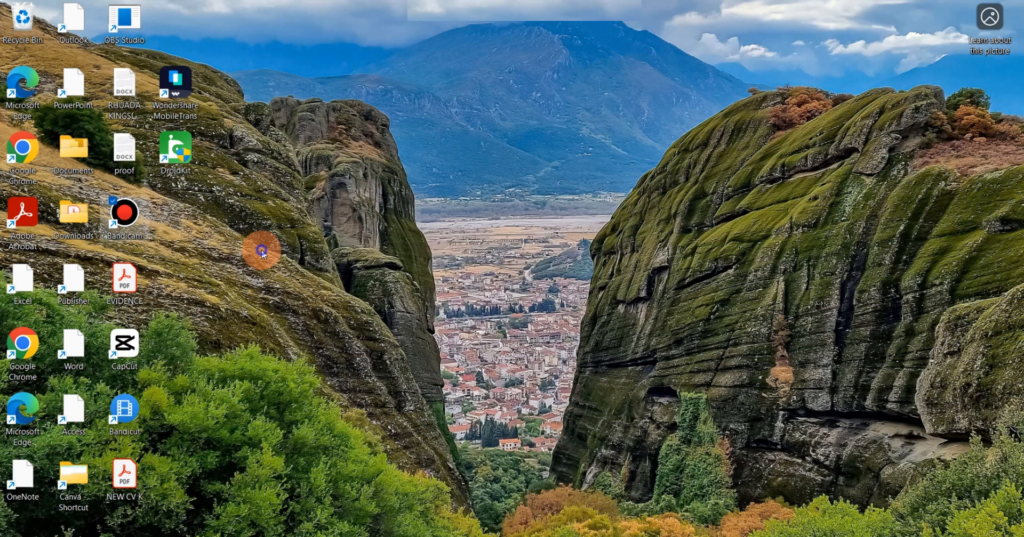
# Step: Create a new folder on the desktop from its right-click menu
pyautogui.rightClick(261, 251)
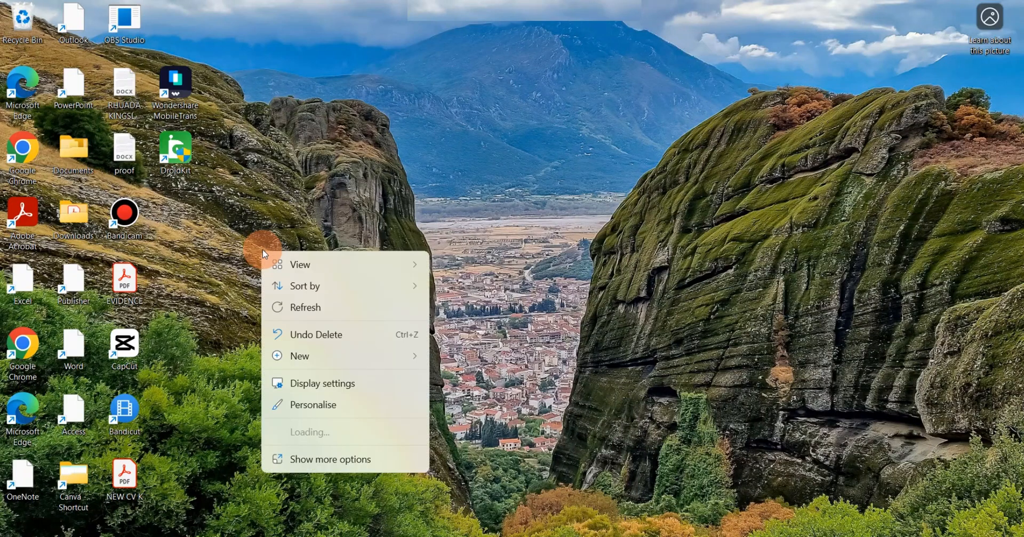
pyautogui.moveTo(346, 360)
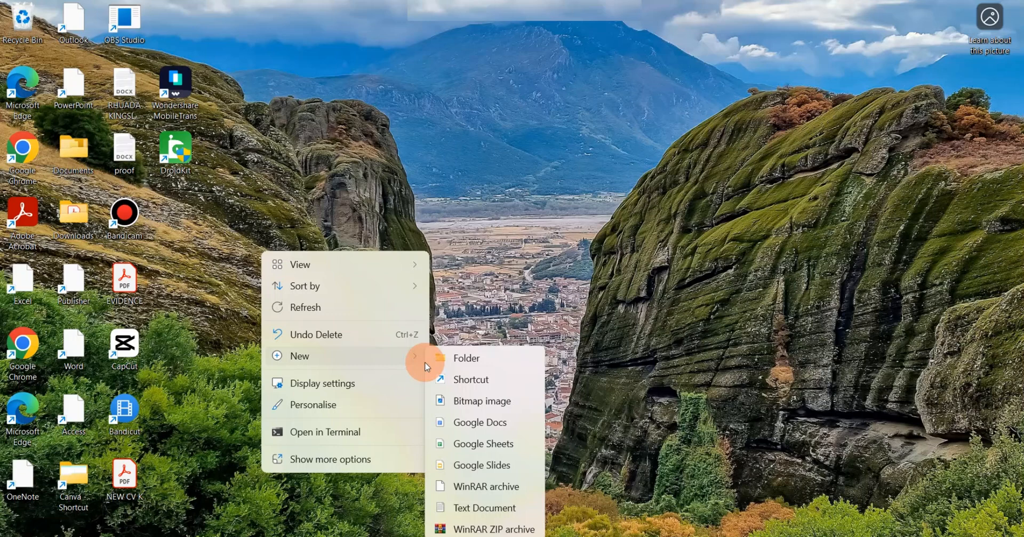
pyautogui.click(466, 359)
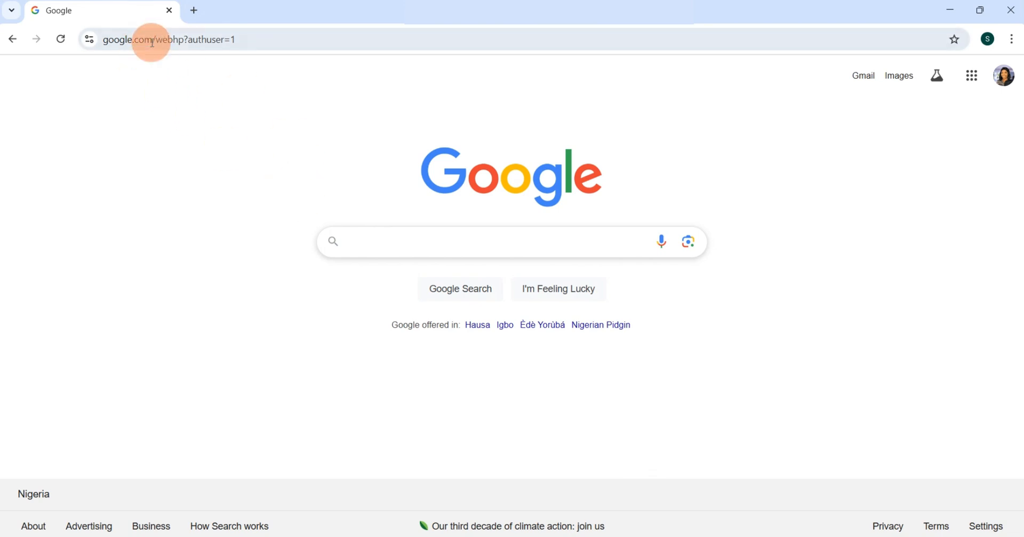
# Step: Search Google for the Office Deployment Tool
pyautogui.write('o')
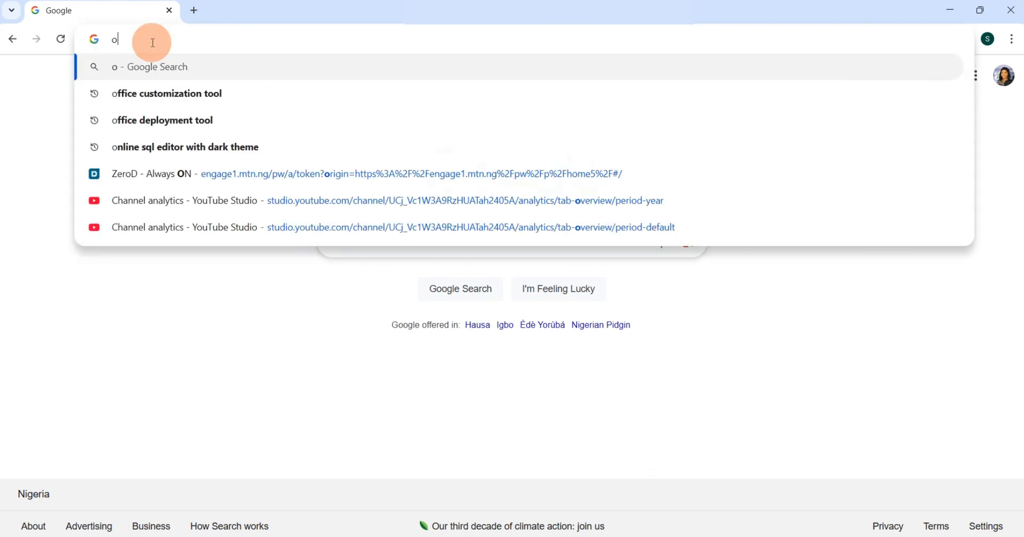
pyautogui.write('ffice de')
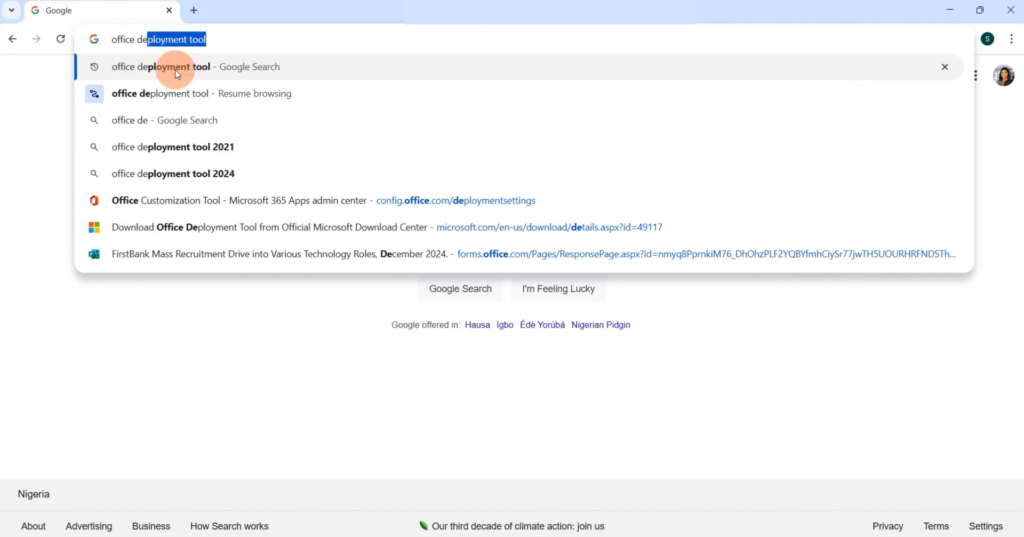
pyautogui.click(161, 67)
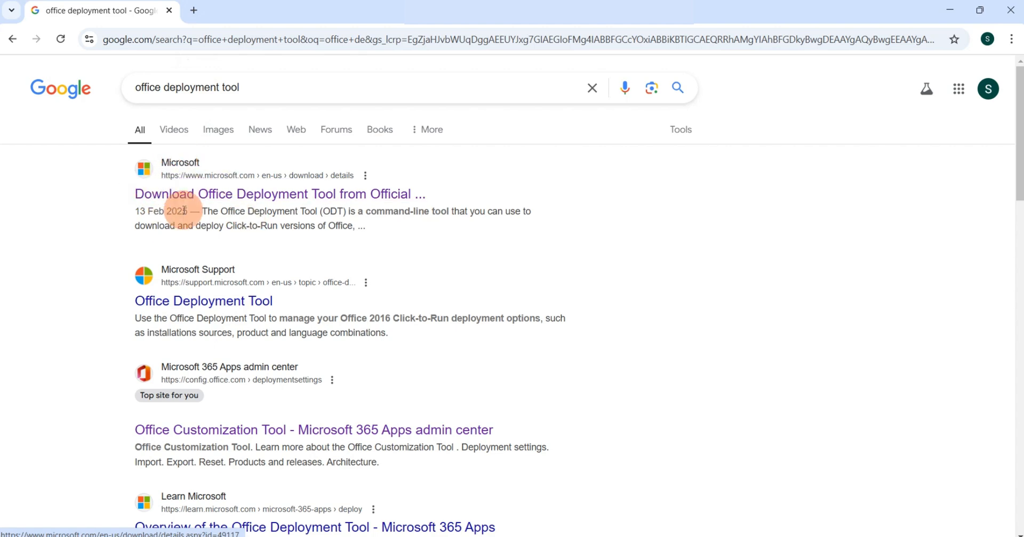
# Step: Open the Microsoft Download Center page and download the 3.6 MB Office Deployment Tool
pyautogui.click(280, 194)
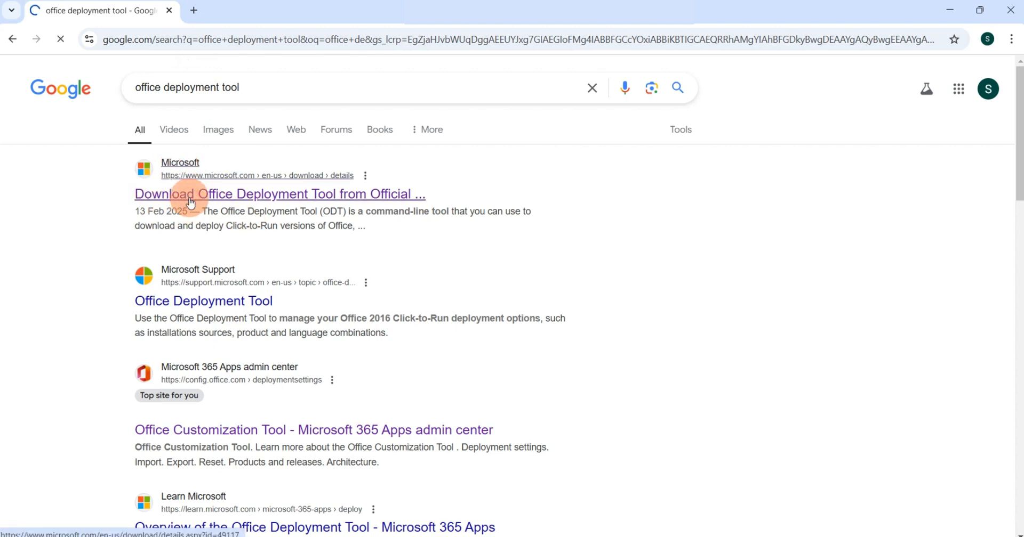
pyautogui.click(279, 194)
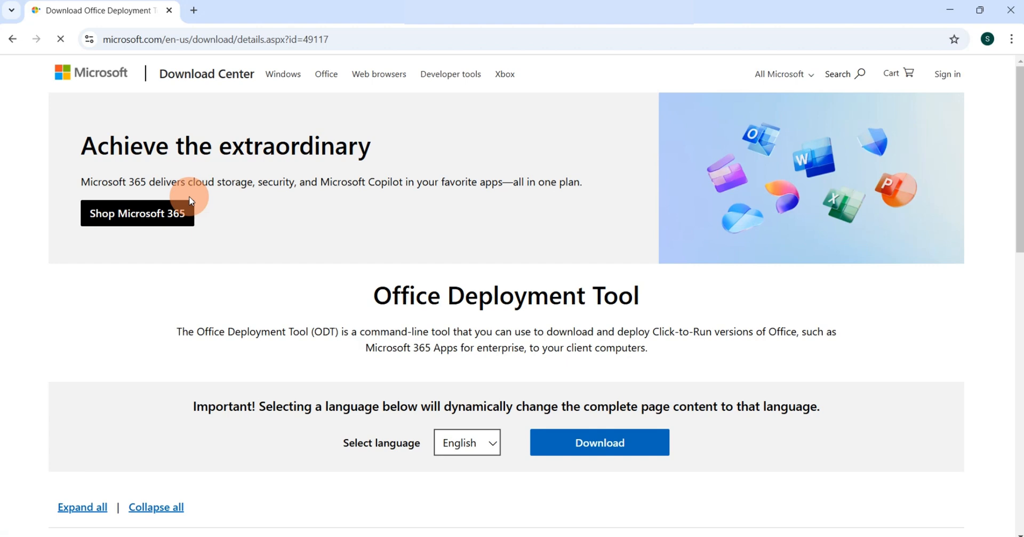
pyautogui.scroll(-3)
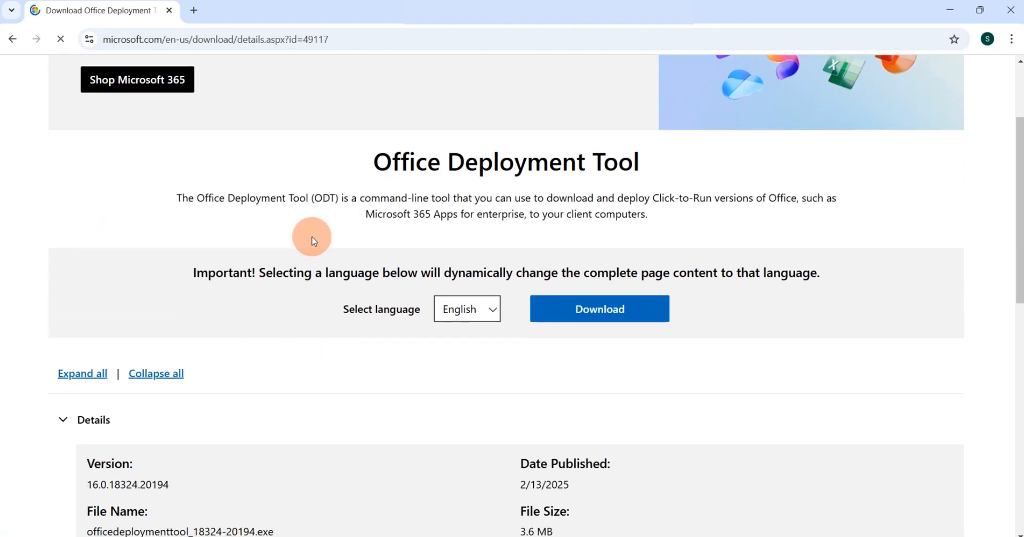
pyautogui.click(598, 309)
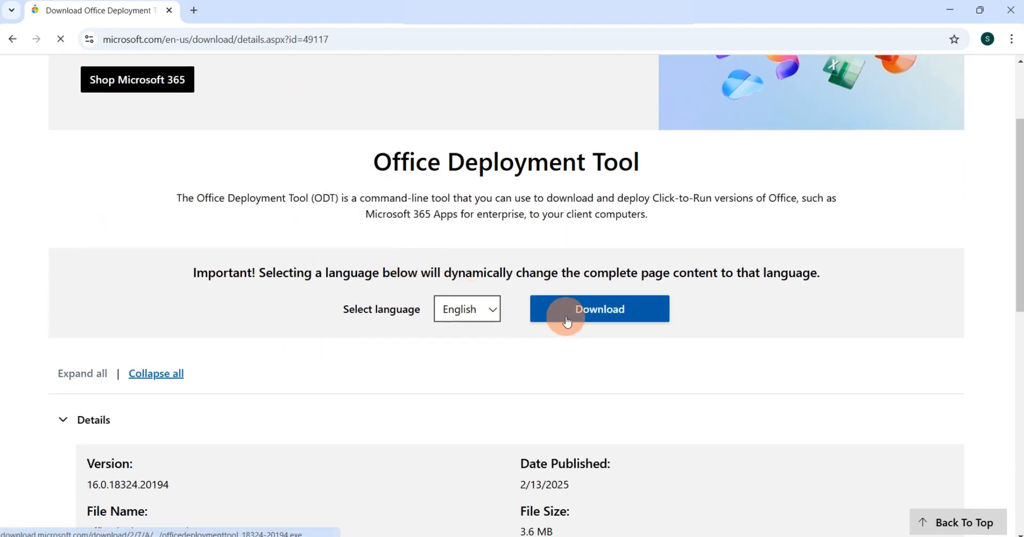
pyautogui.click(599, 309)
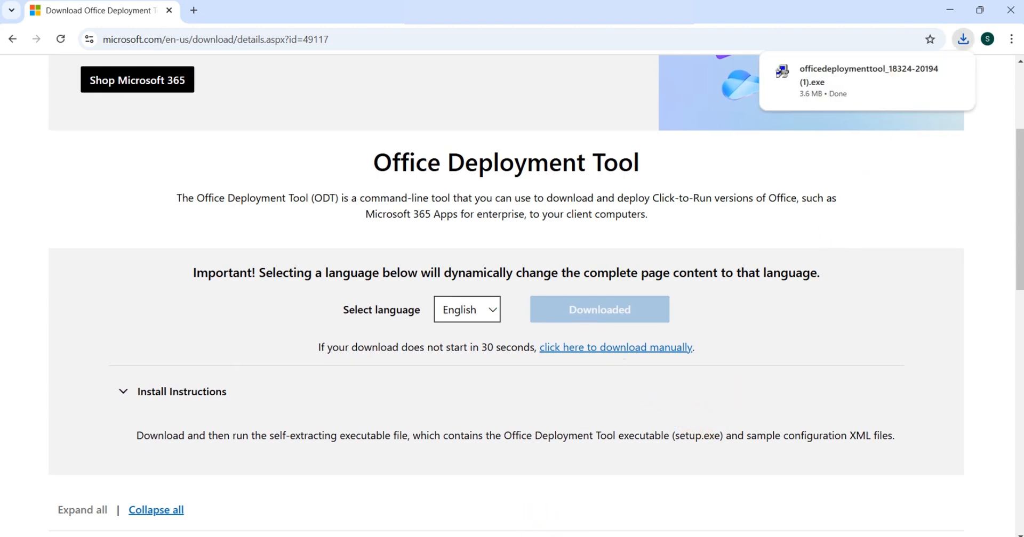
# Step: Show the downloaded Office Deployment Tool in its folder and run it
pyautogui.click(869, 81)
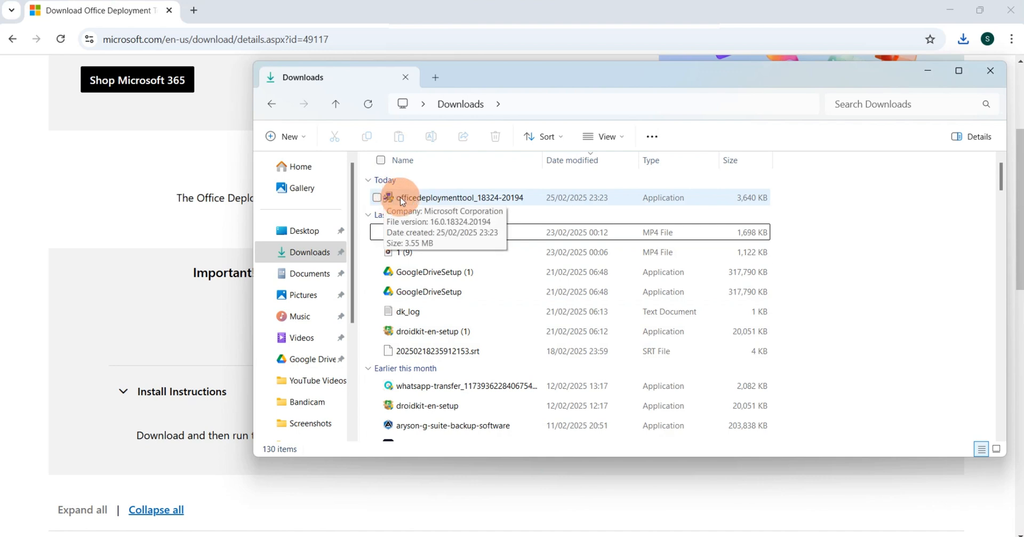
pyautogui.rightClick(457, 198)
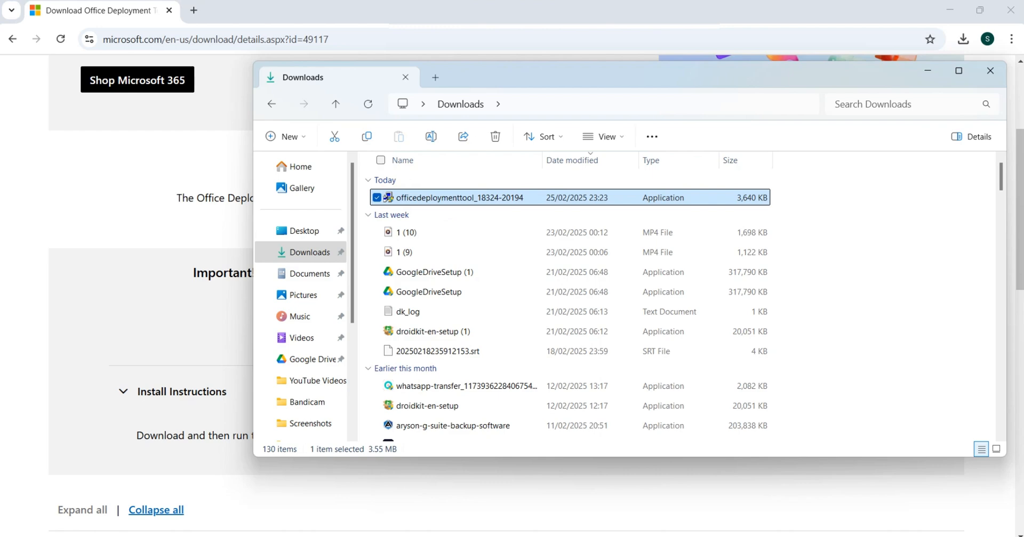
pyautogui.doubleClick(459, 197)
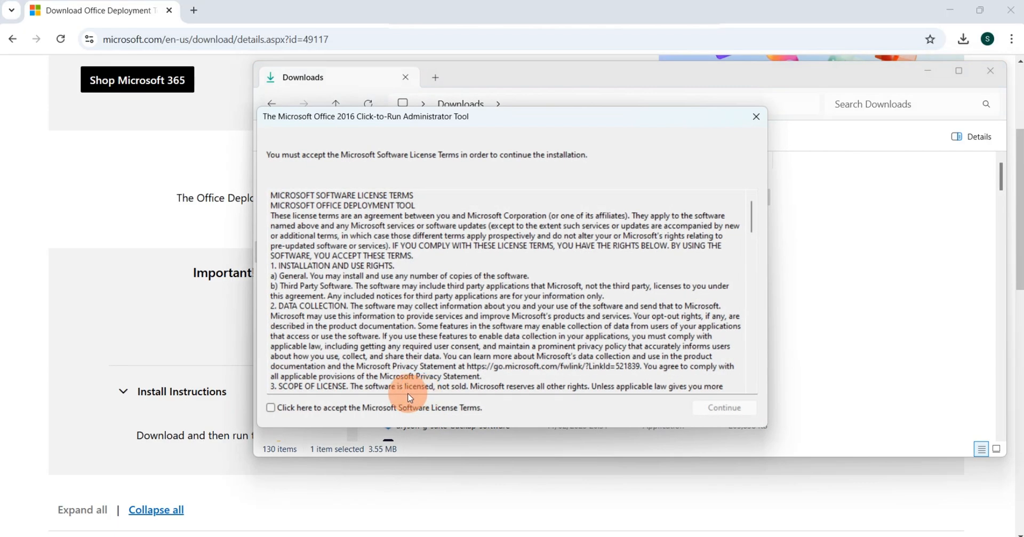
# Step: Accept the license and extract the tool's files into the Office 2024 folder
pyautogui.click(271, 408)
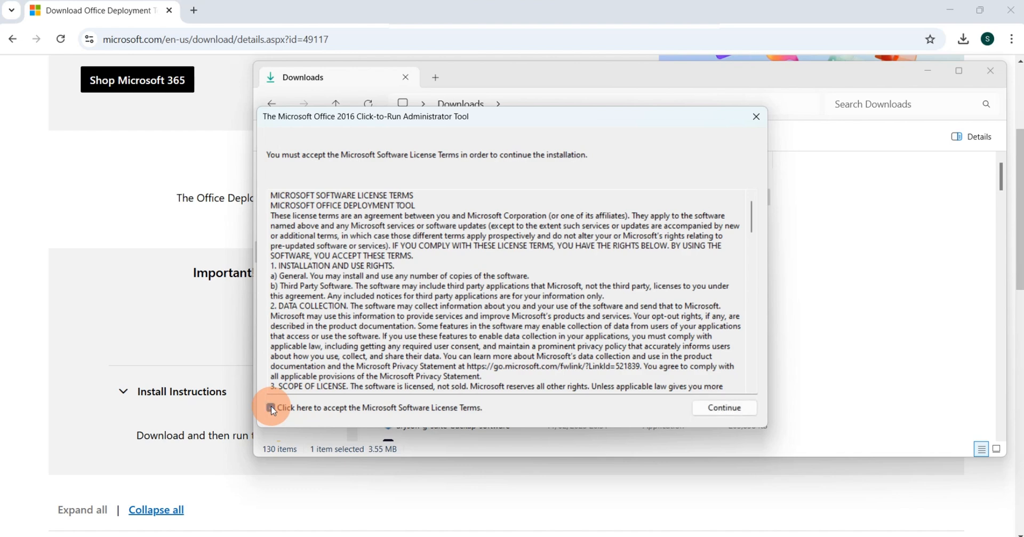
pyautogui.click(270, 407)
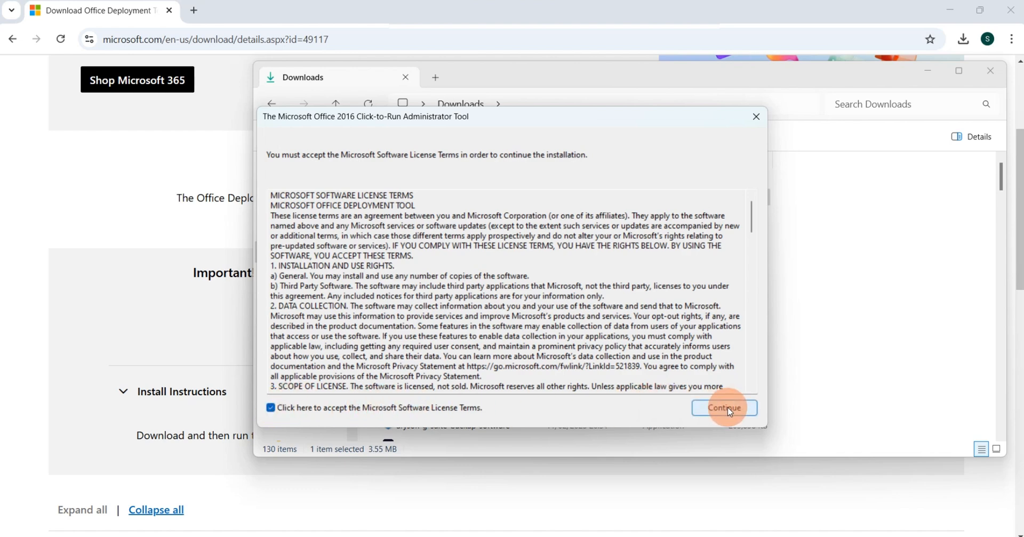
pyautogui.click(724, 407)
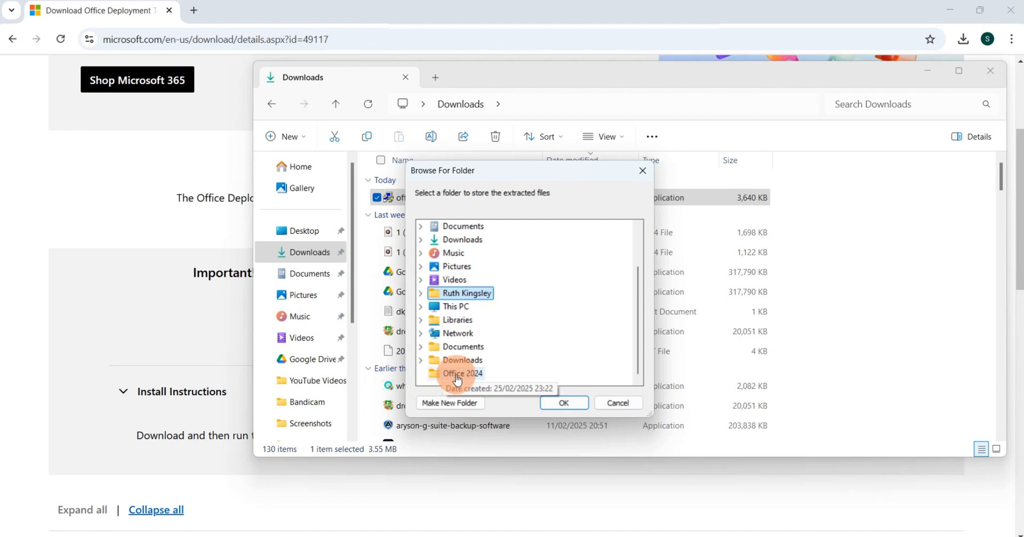
pyautogui.click(563, 403)
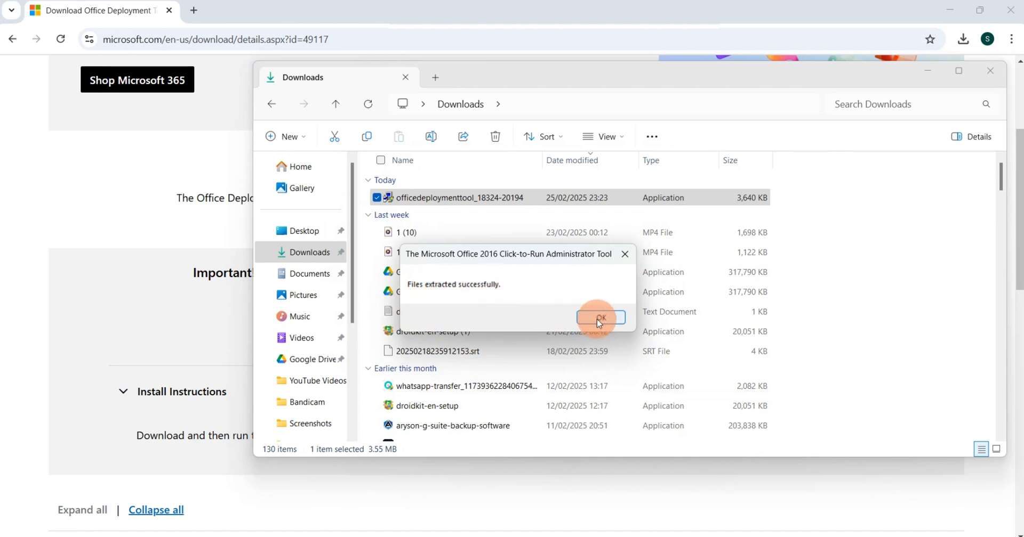
pyautogui.click(599, 317)
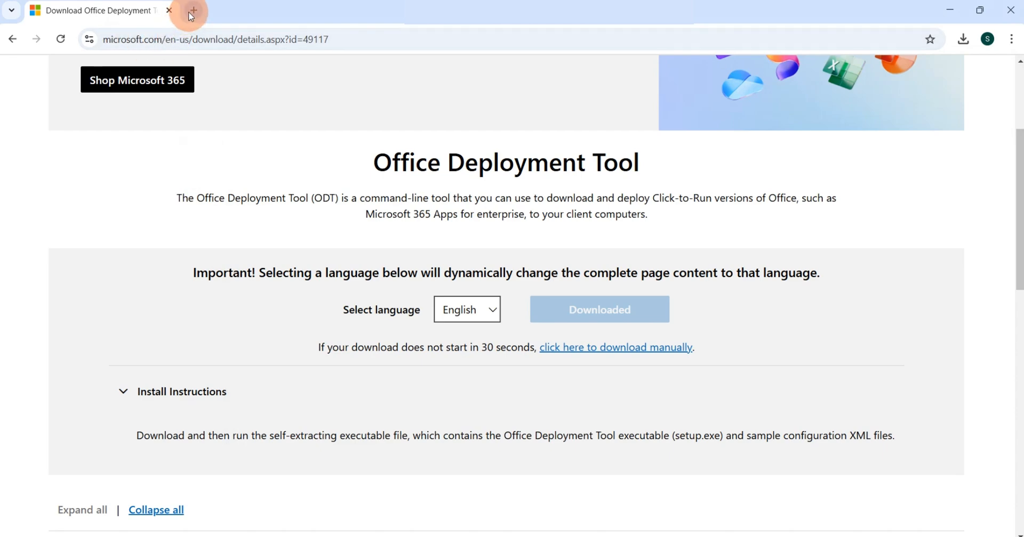
# Step: In a new tab, search for the Office Customization Tool and open config.office.com
pyautogui.click(191, 11)
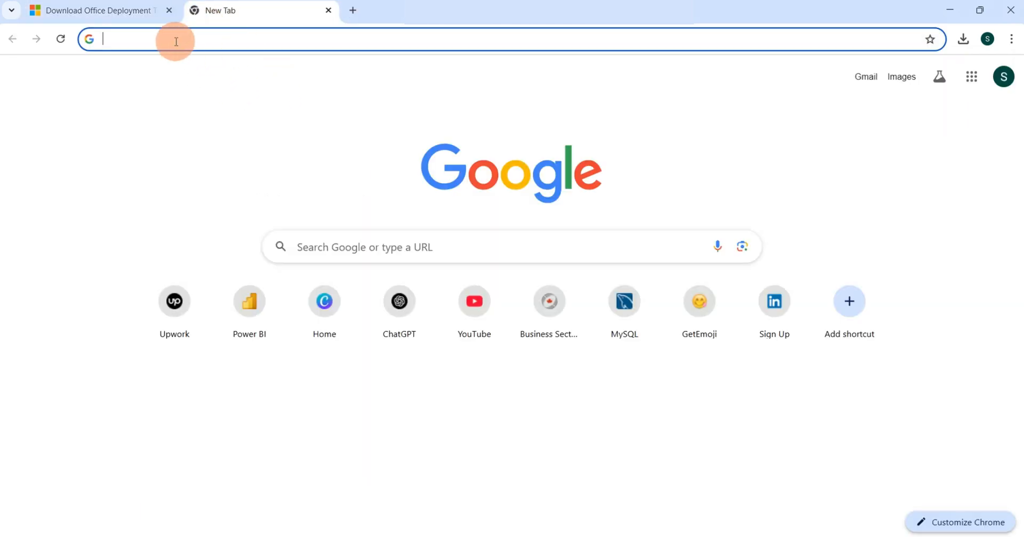
pyautogui.write('office deployment tool')
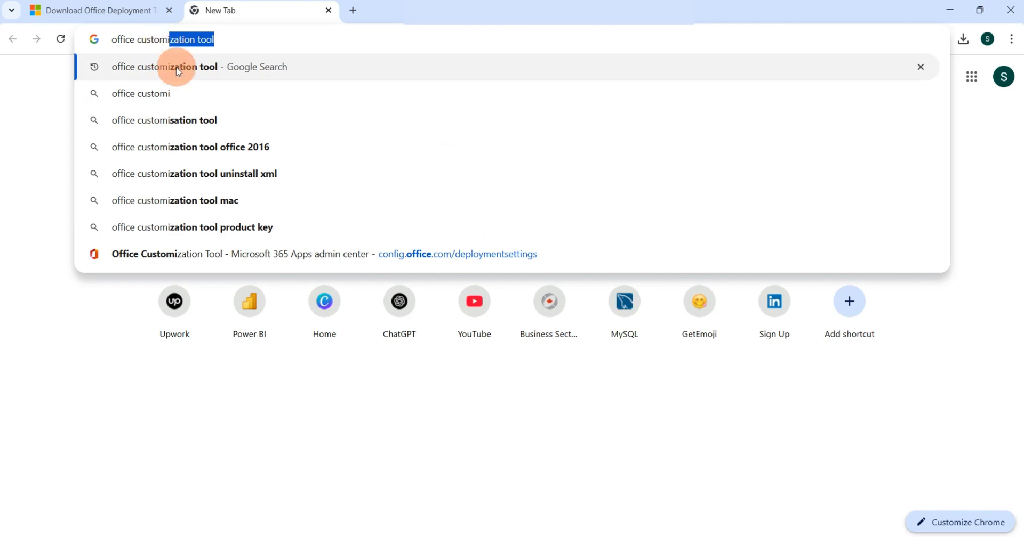
pyautogui.click(163, 66)
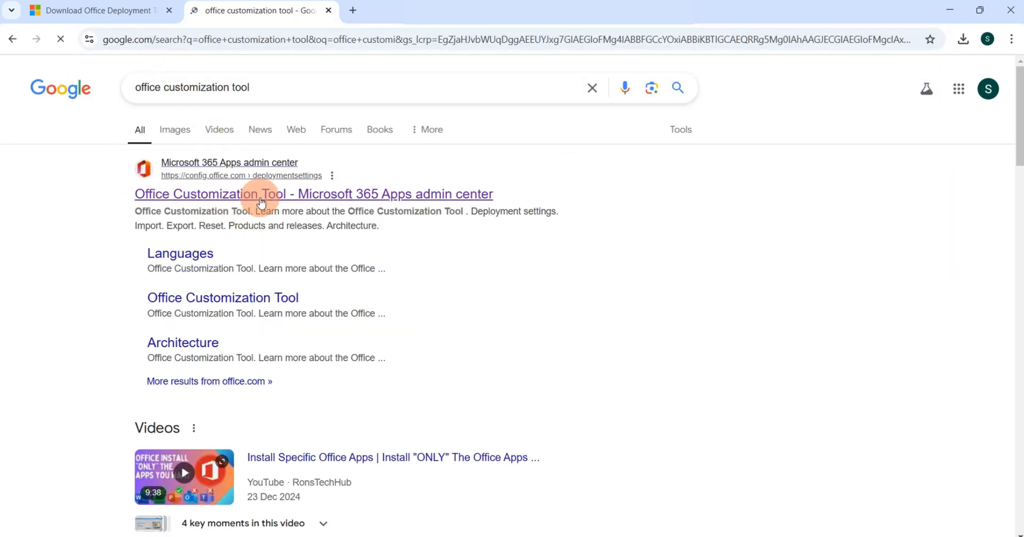
pyautogui.click(313, 194)
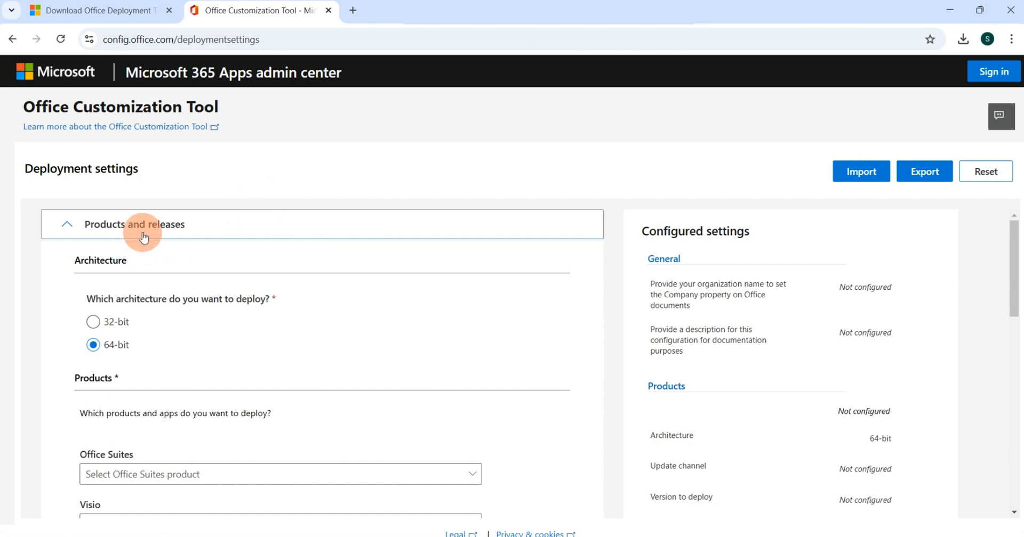
pyautogui.moveTo(141, 255)
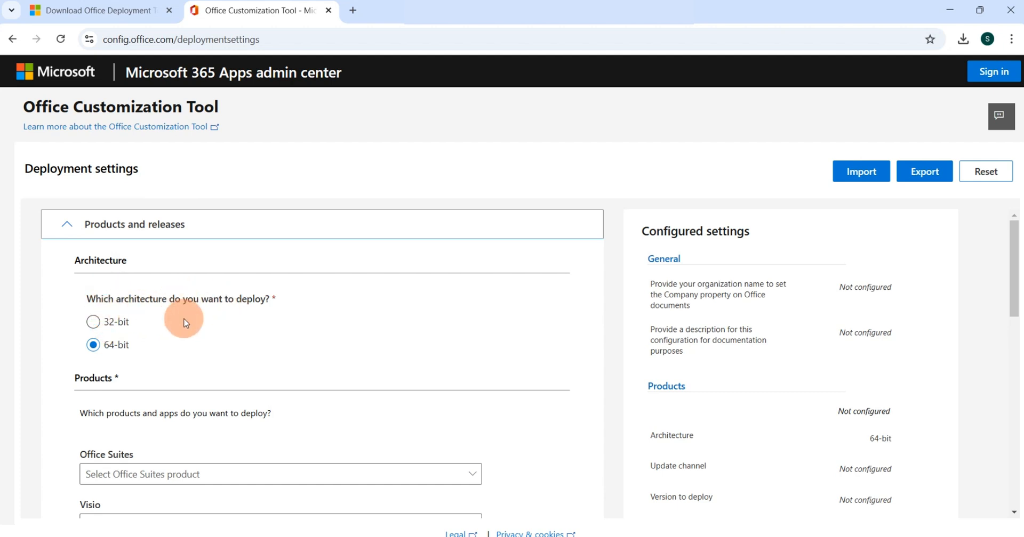
# Step: Choose Office LTSC Professional Plus 2024 - Volume License, then review update channel, version and apps
pyautogui.scroll(-3)
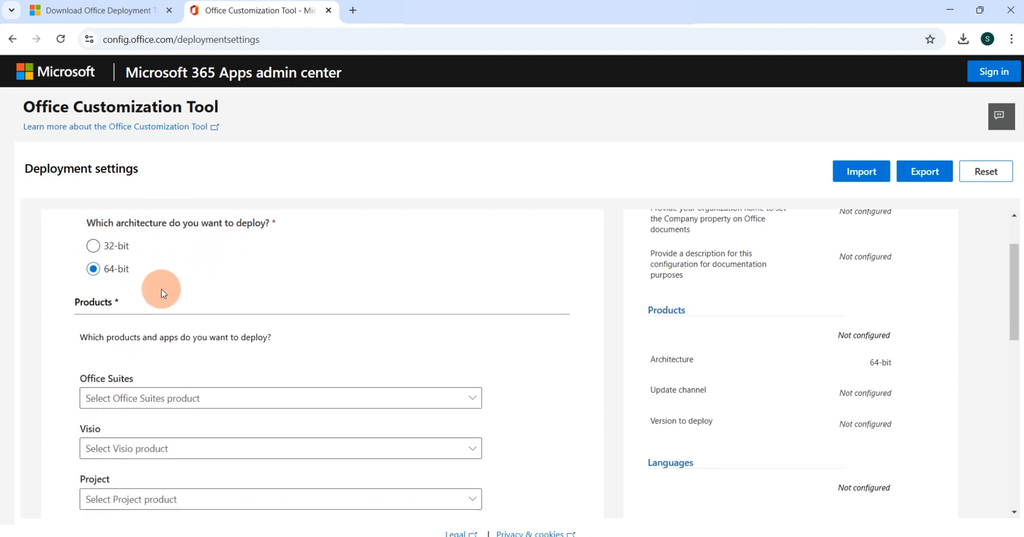
pyautogui.scroll(-3)
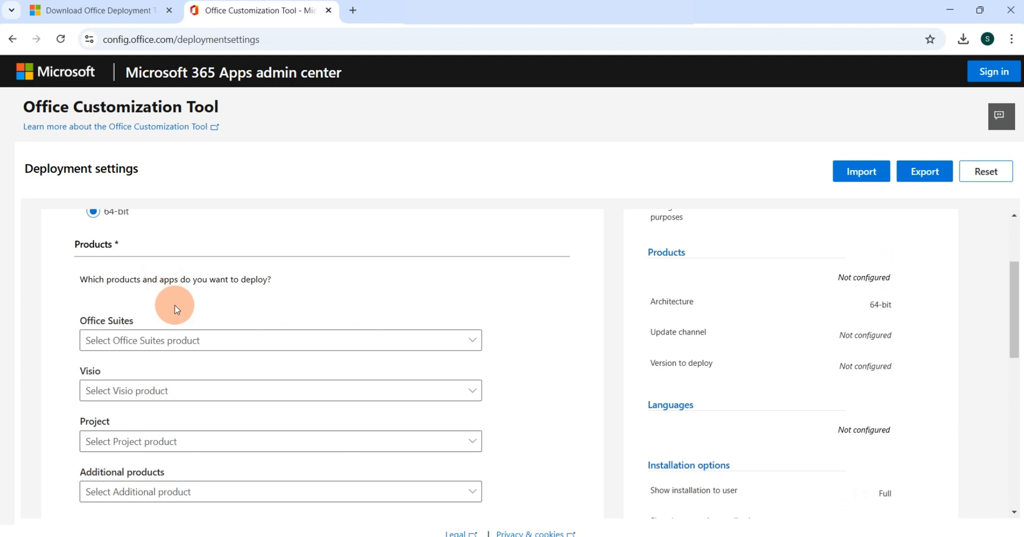
pyautogui.click(244, 340)
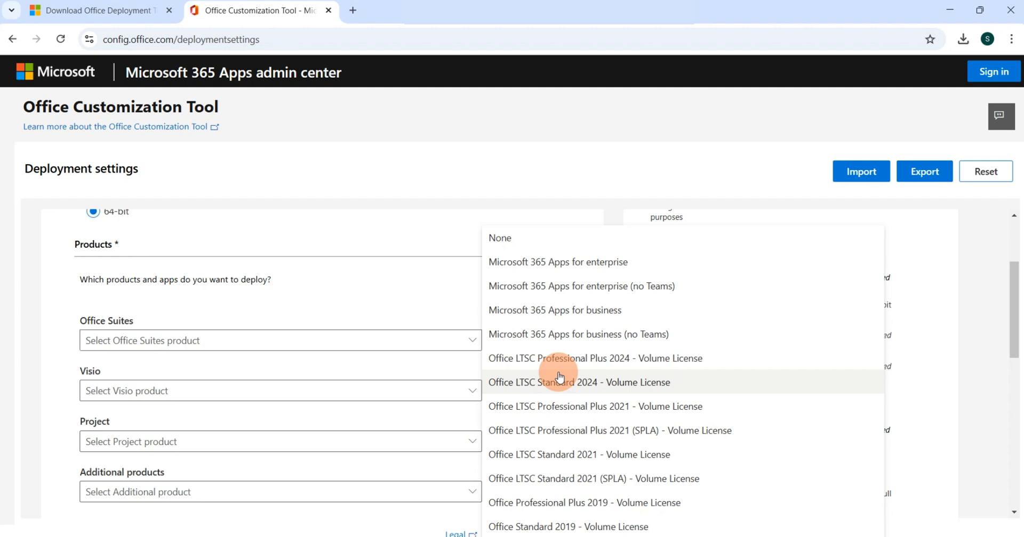
pyautogui.moveTo(518, 363)
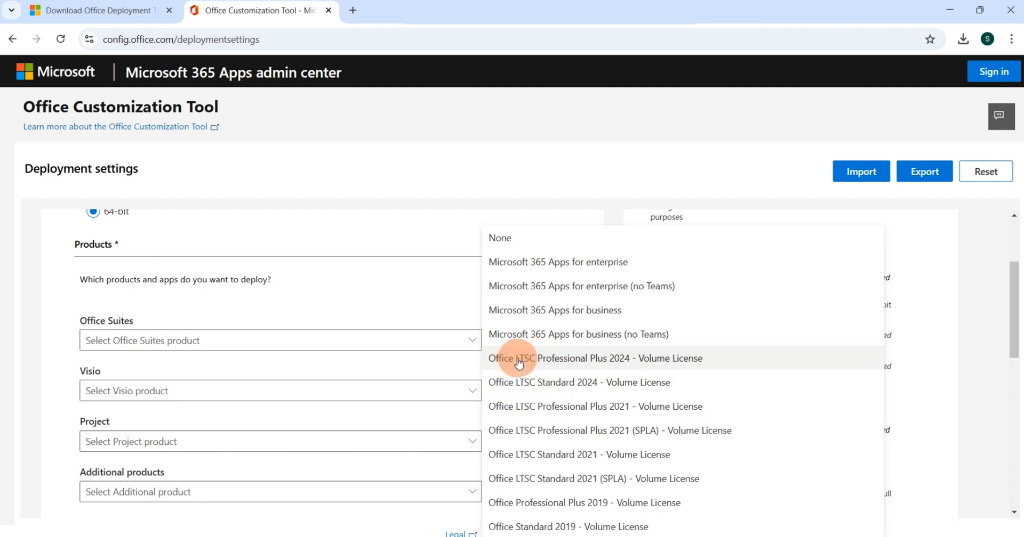
pyautogui.moveTo(601, 366)
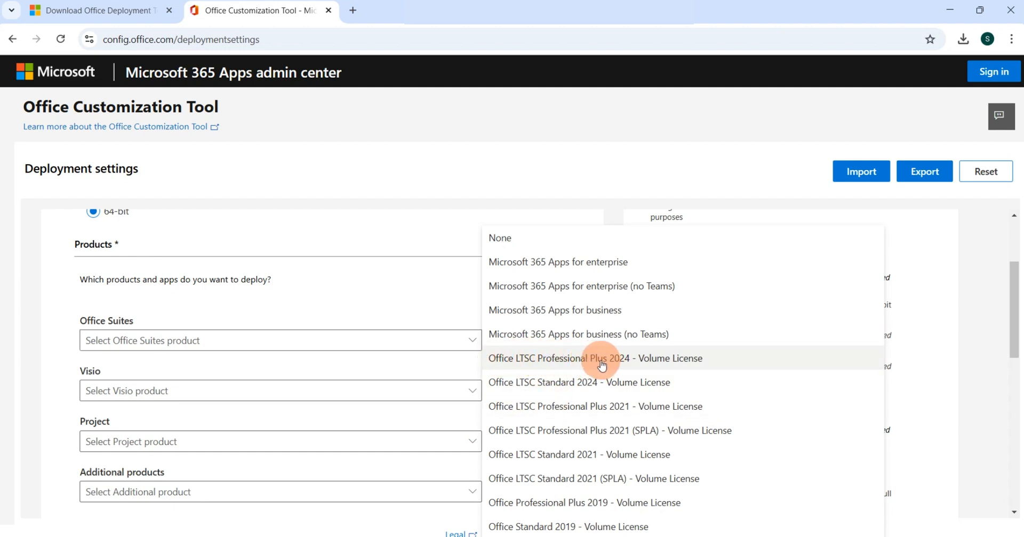
pyautogui.click(596, 358)
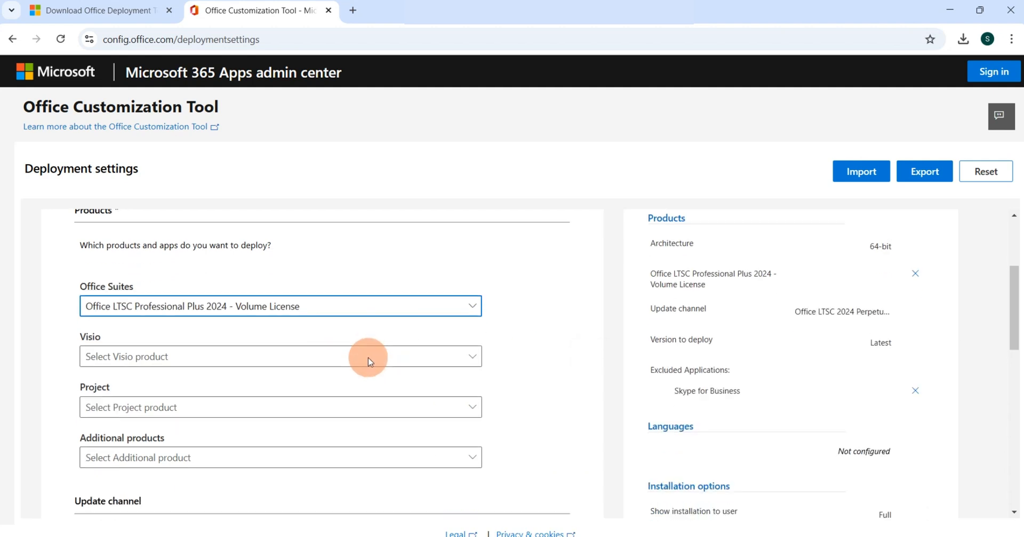
pyautogui.scroll(-3)
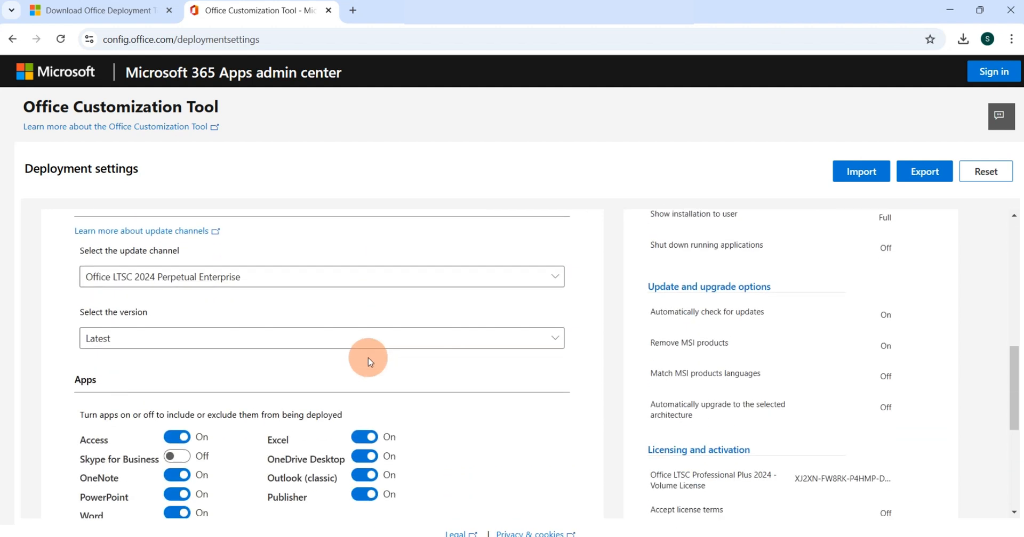
pyautogui.scroll(-3)
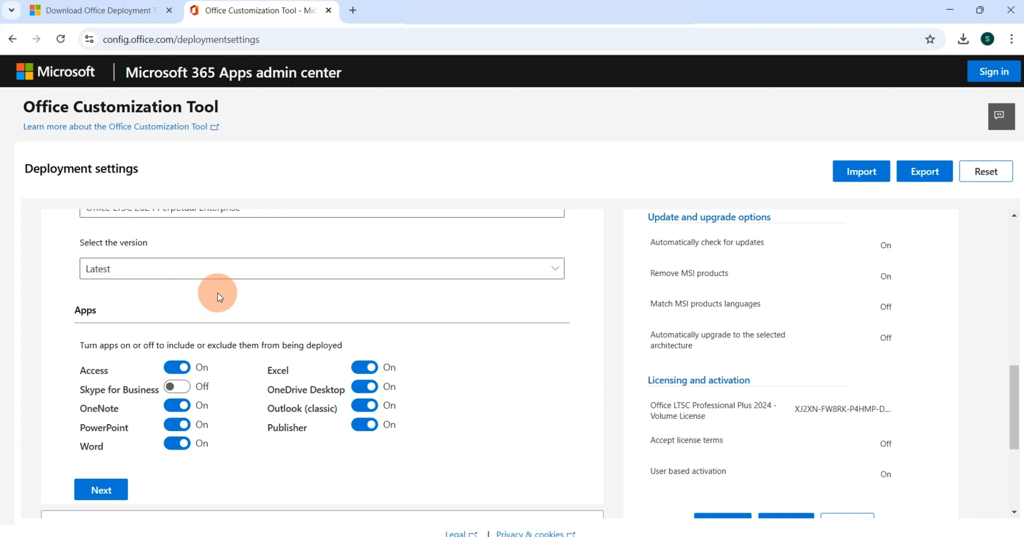
pyautogui.moveTo(199, 280)
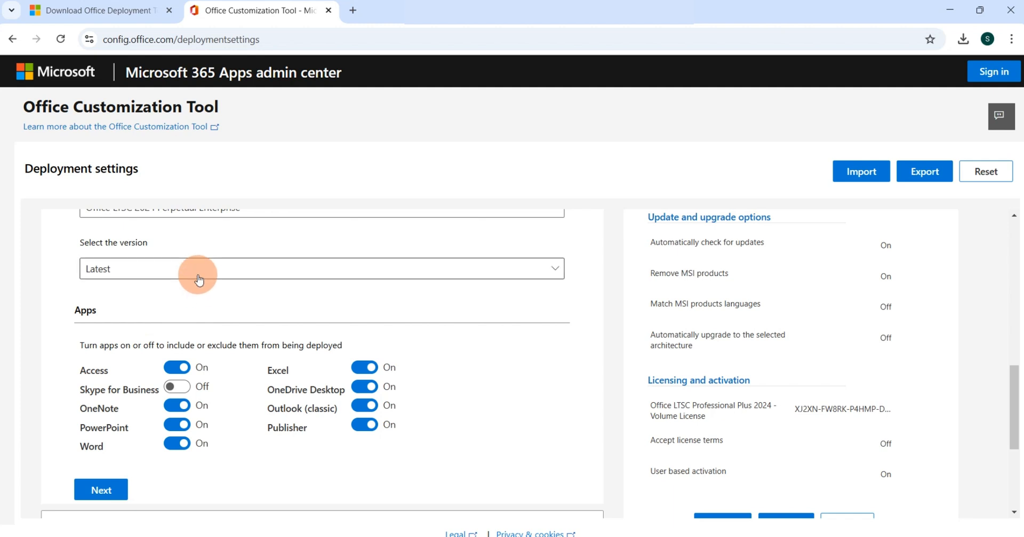
pyautogui.scroll(-3)
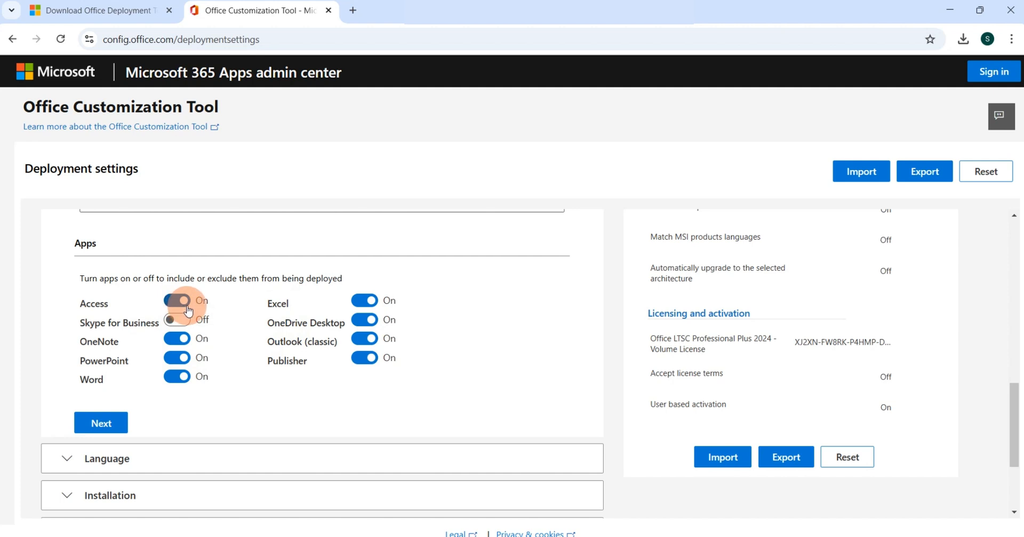
# Step: Set English (United Kingdom) as the primary language and review the General section
pyautogui.scroll(-3)
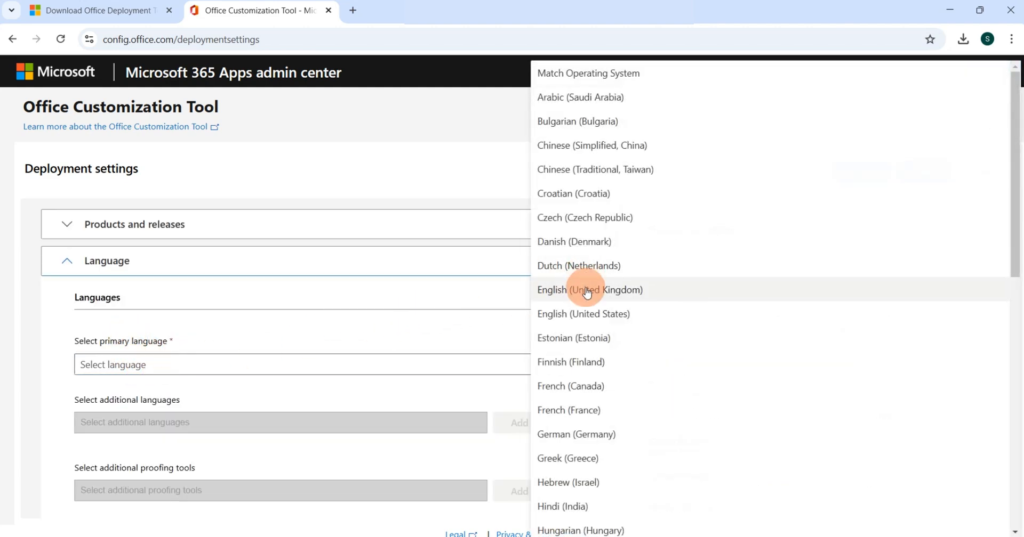
pyautogui.click(588, 289)
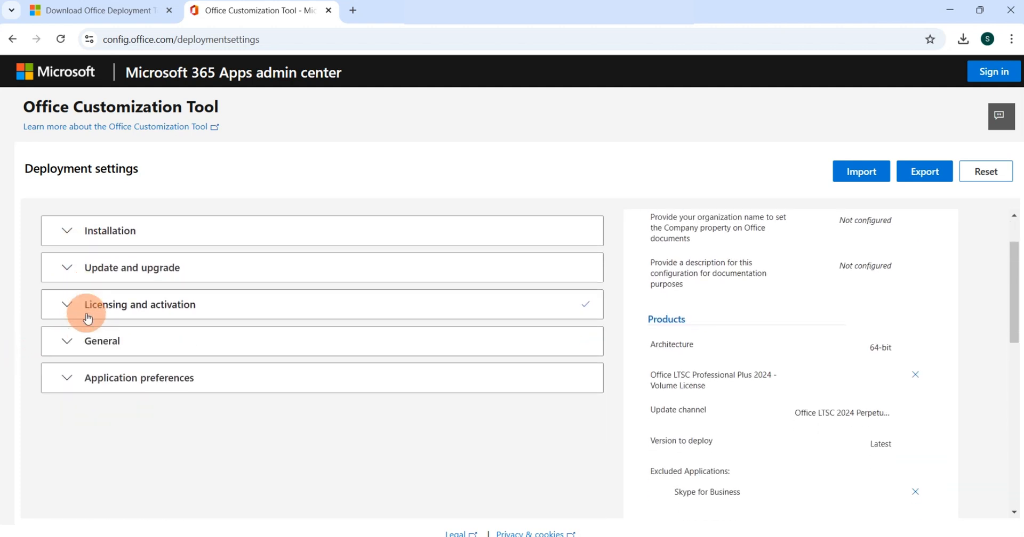
pyautogui.click(101, 341)
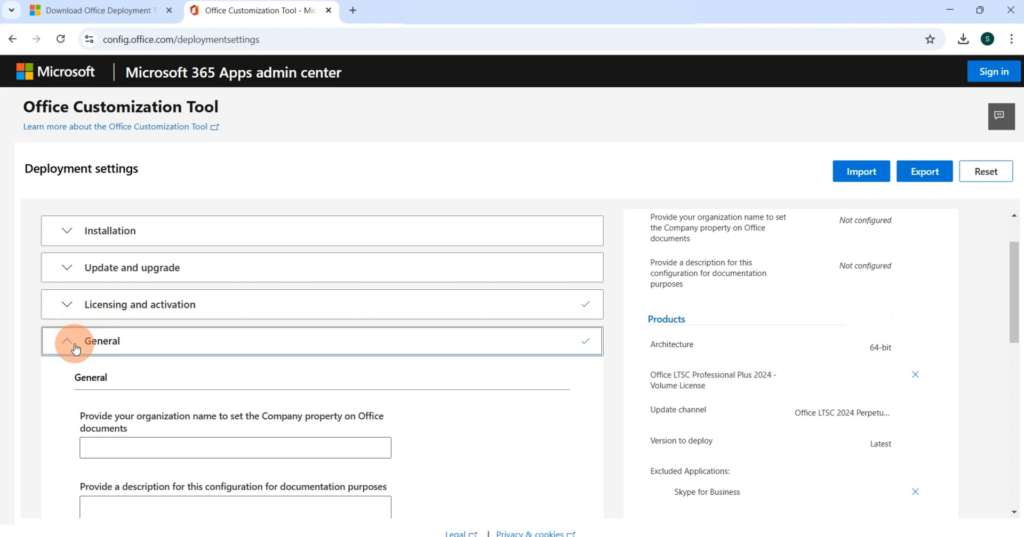
pyautogui.scroll(-3)
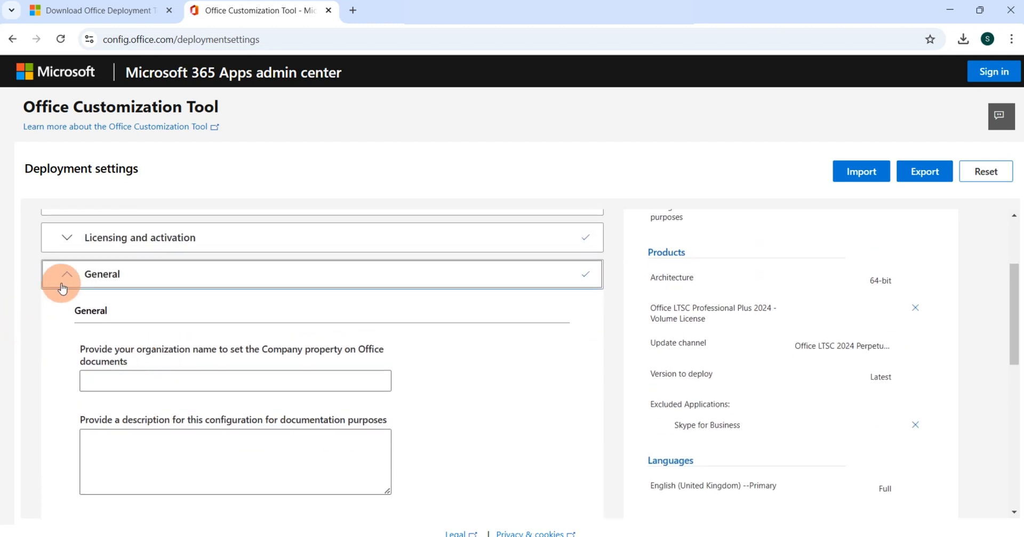
pyautogui.click(65, 274)
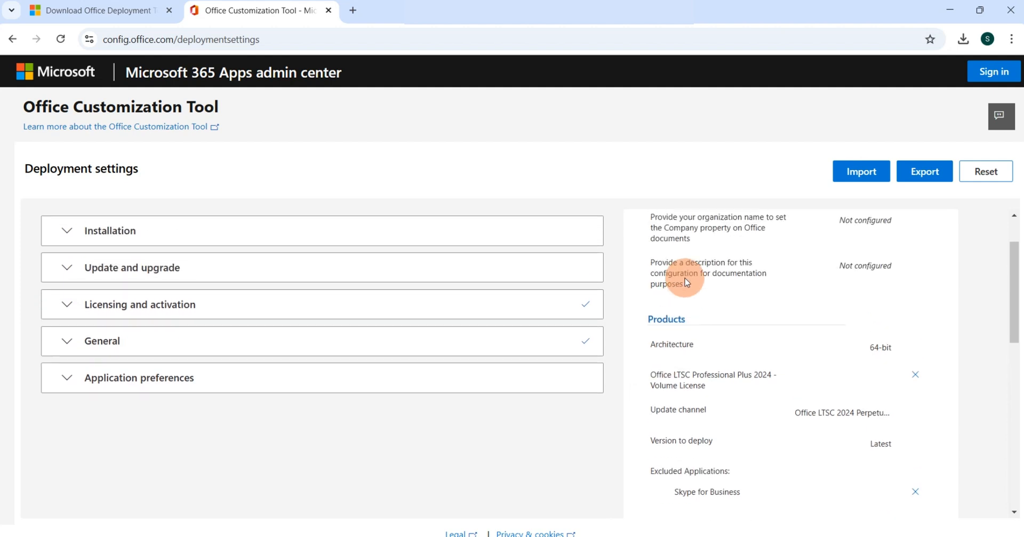
# Step: Scroll the settings summary and begin exporting the configuration
pyautogui.scroll(-3)
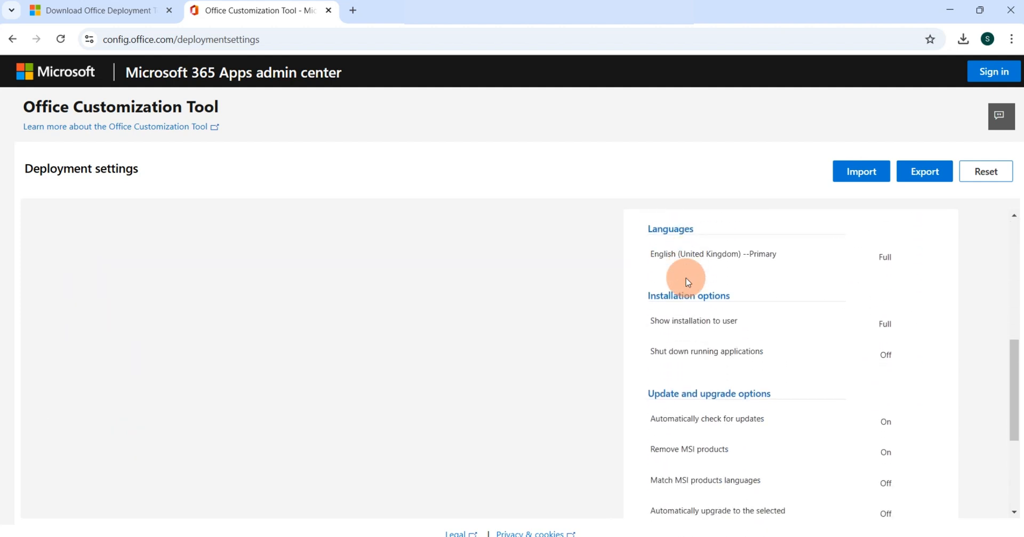
pyautogui.scroll(-3)
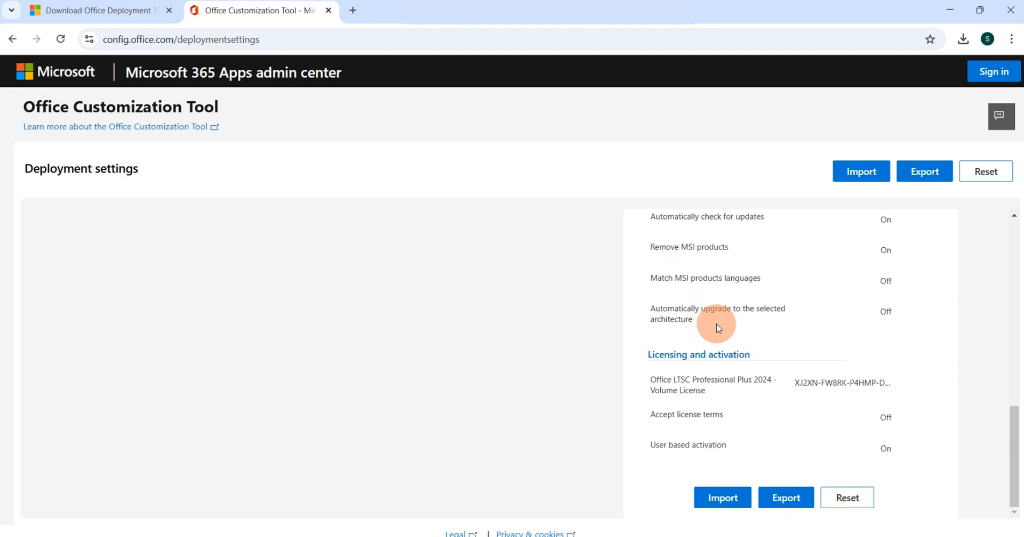
pyautogui.moveTo(727, 373)
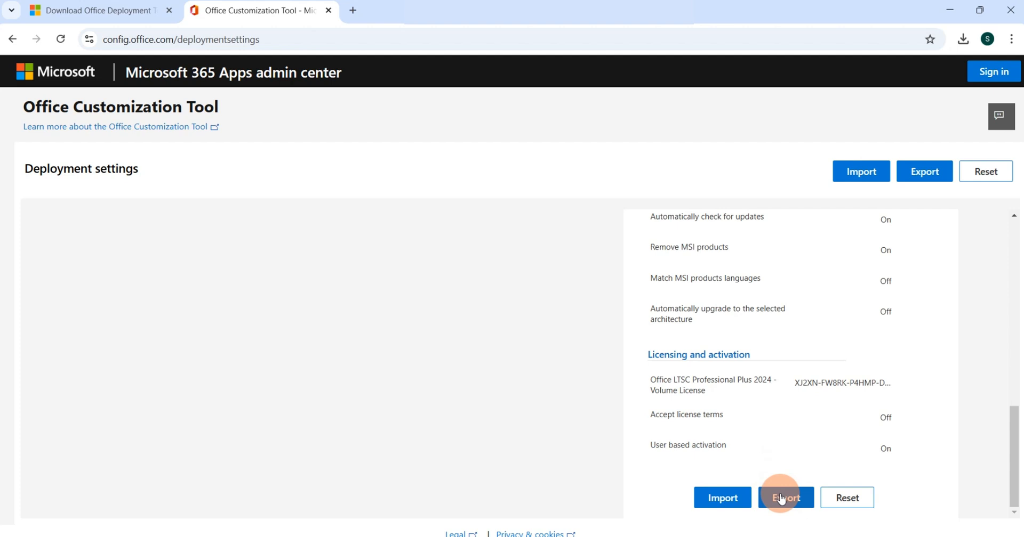
pyautogui.click(785, 497)
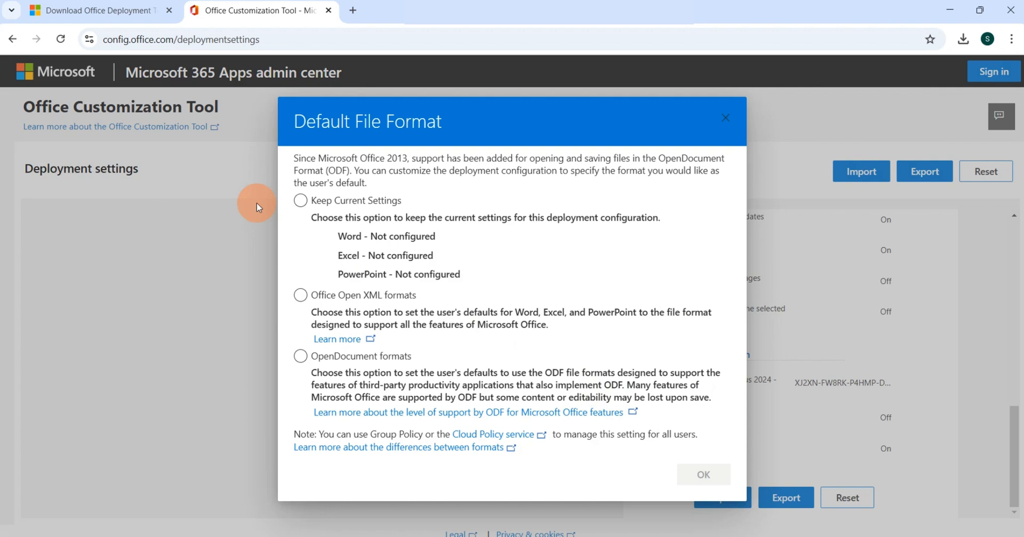
# Step: Confirm Office Open XML formats as the default file format
pyautogui.click(300, 295)
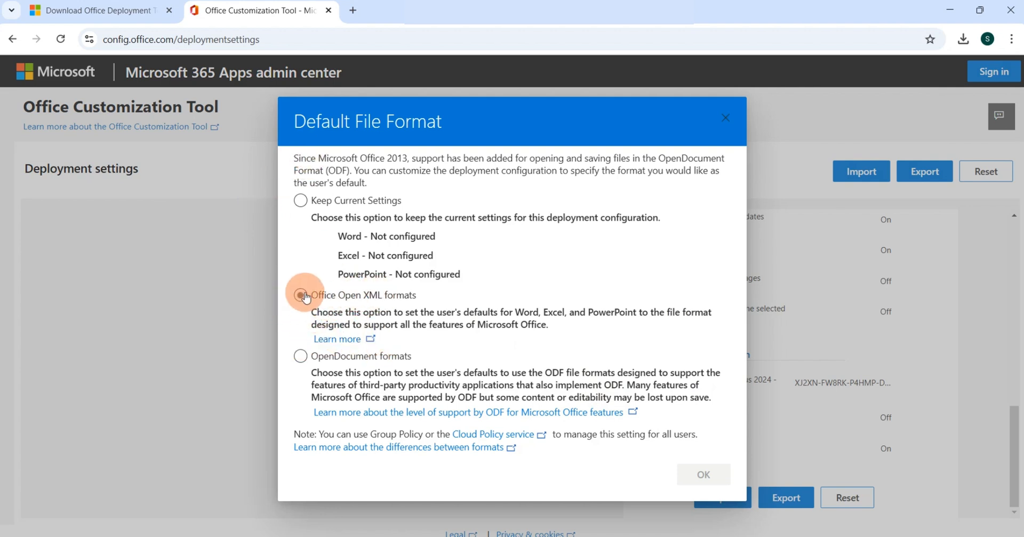
pyautogui.click(300, 296)
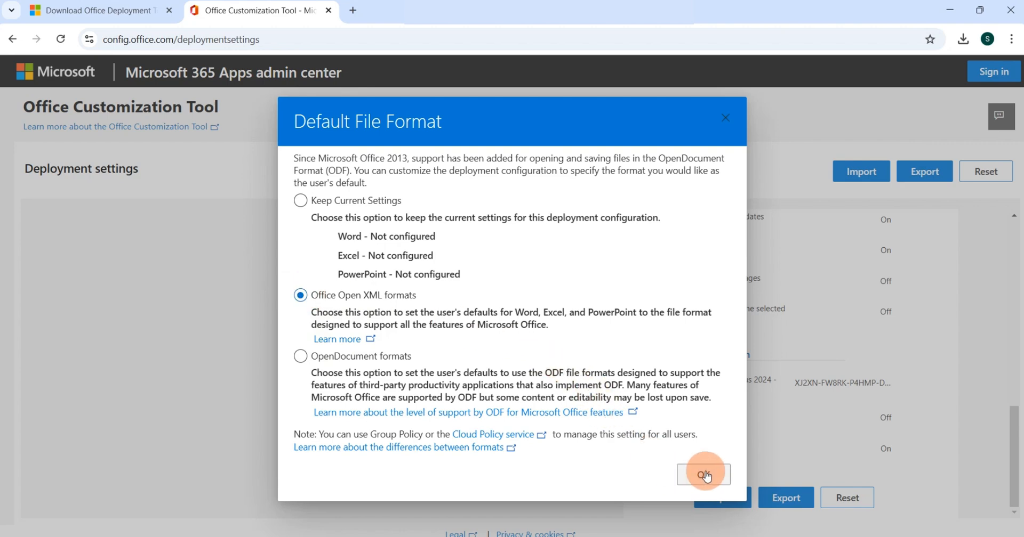
pyautogui.click(703, 473)
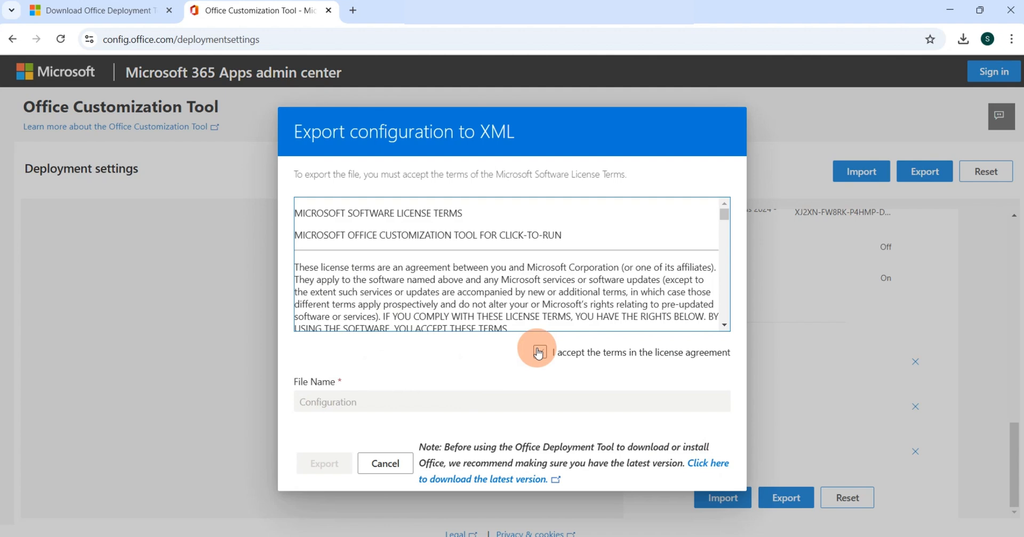
# Step: Accept the license terms and export the configuration as 'Configuration'
pyautogui.click(538, 353)
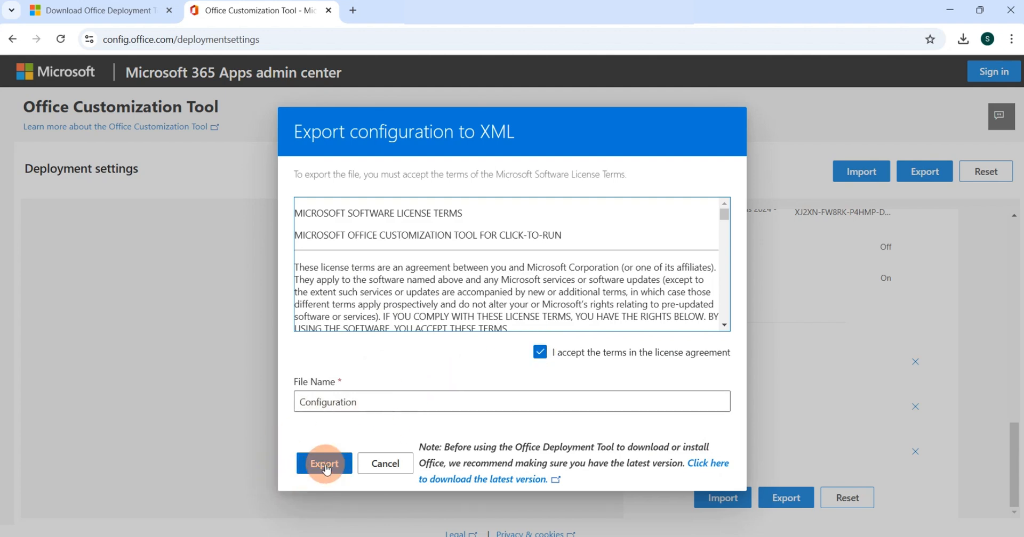
pyautogui.click(324, 464)
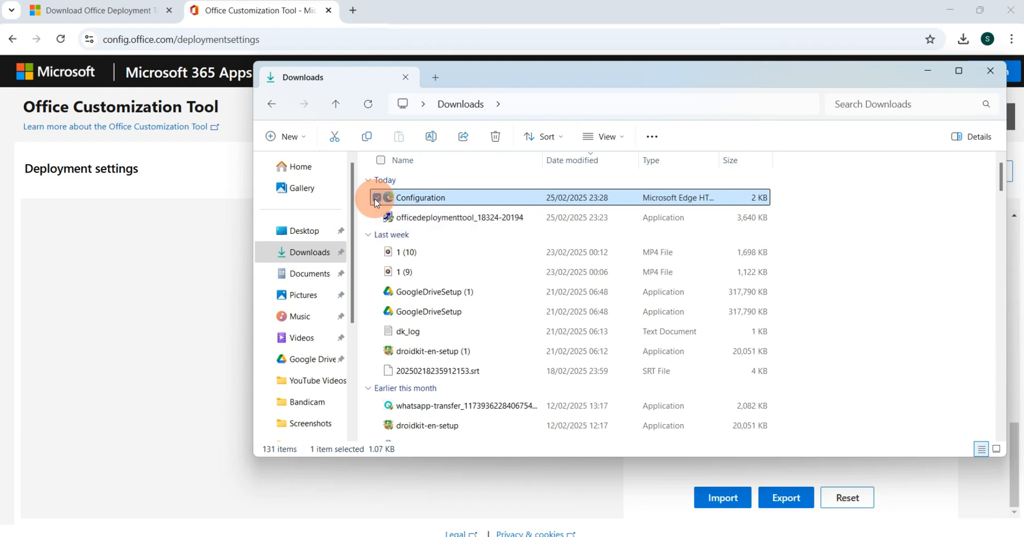
# Step: Copy the Configuration file into Desktop\Office 2024, then return to the Desktop
pyautogui.click(380, 197)
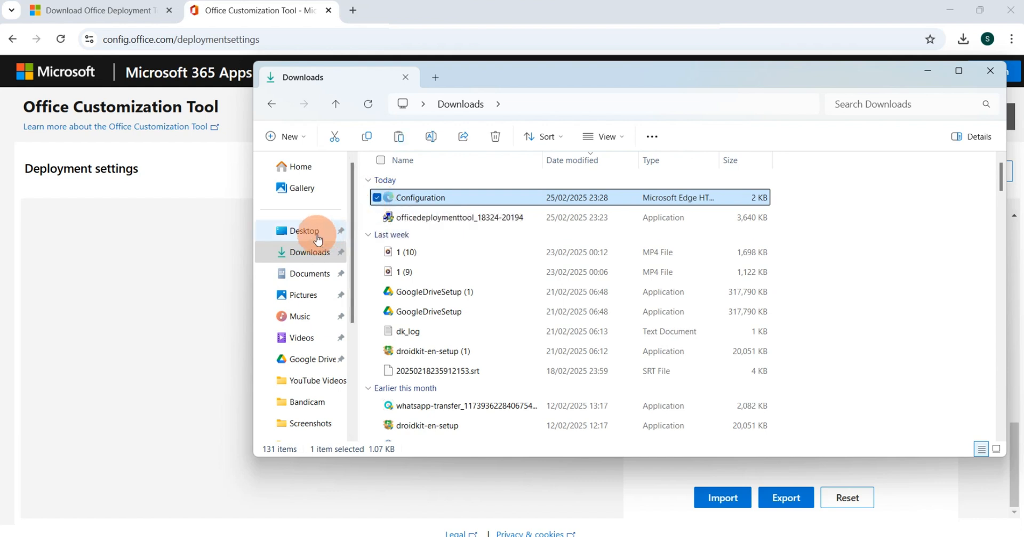
pyautogui.click(303, 231)
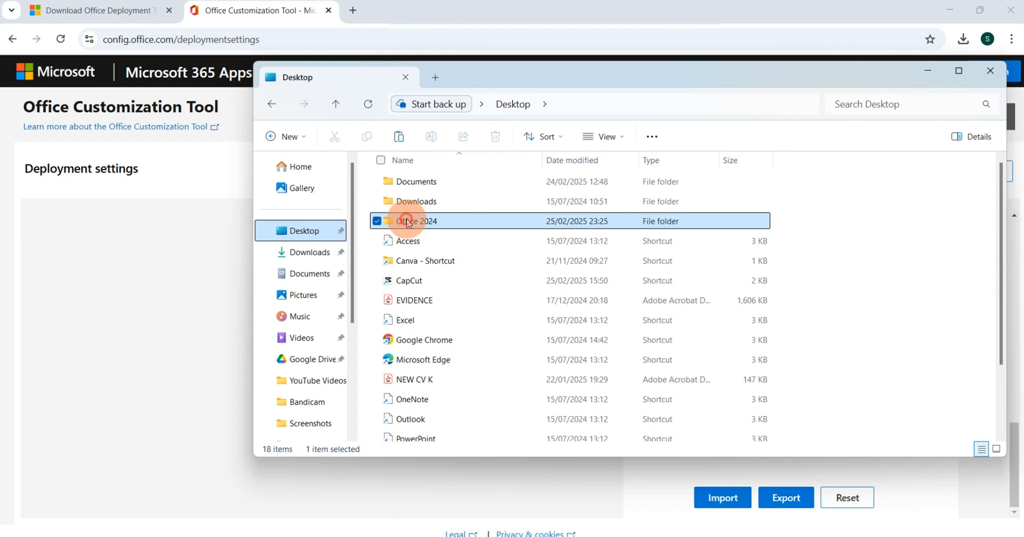
pyautogui.doubleClick(418, 221)
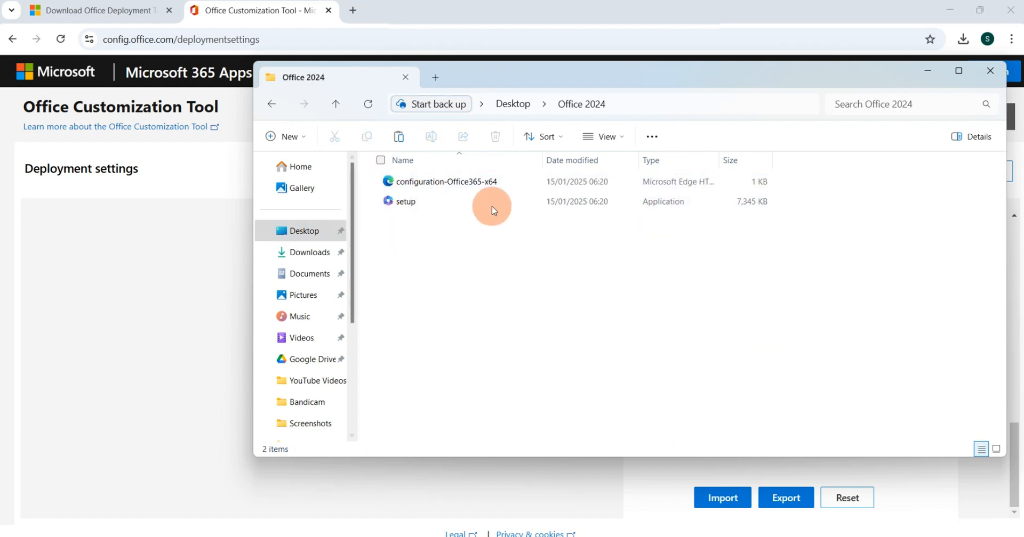
pyautogui.moveTo(406, 226)
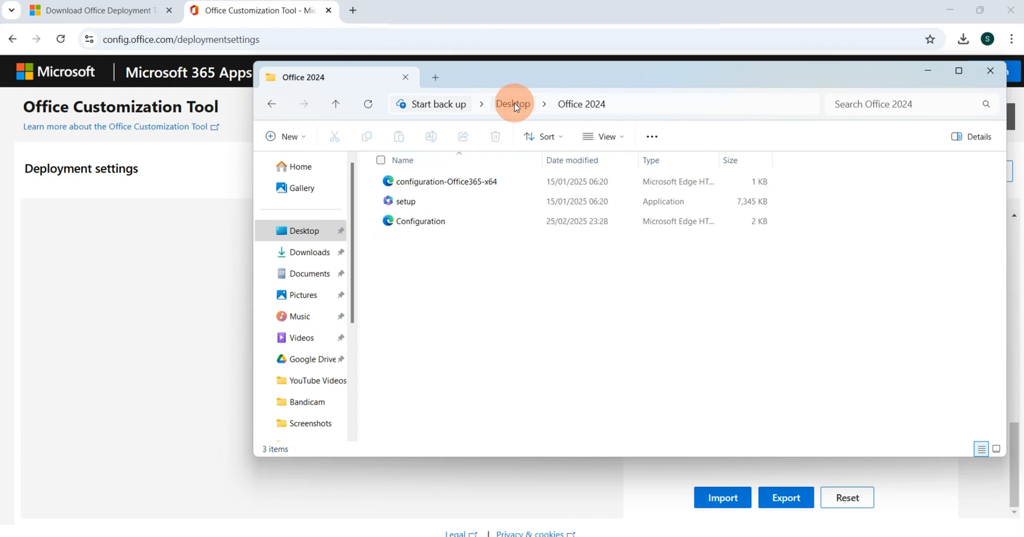
pyautogui.click(513, 104)
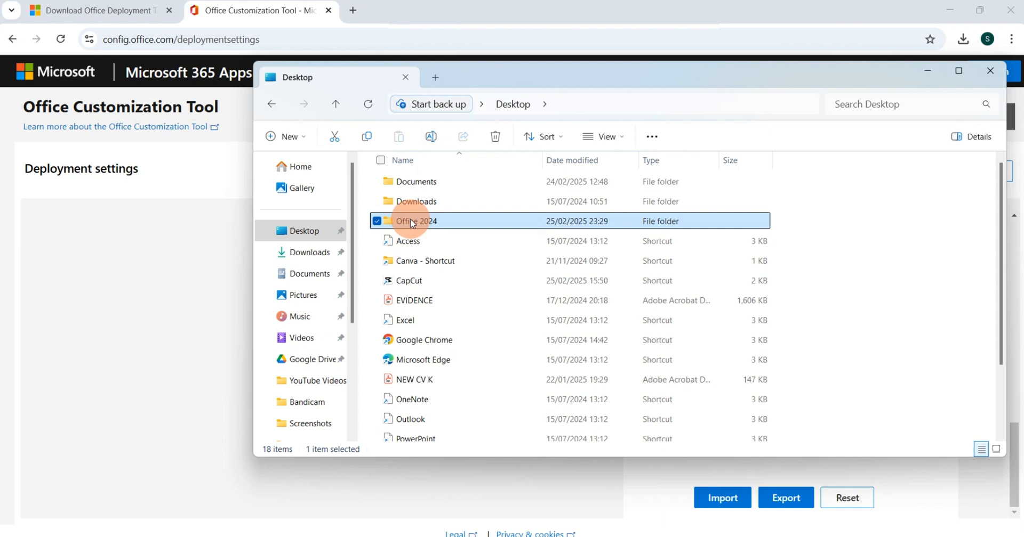
pyautogui.scroll(-3)
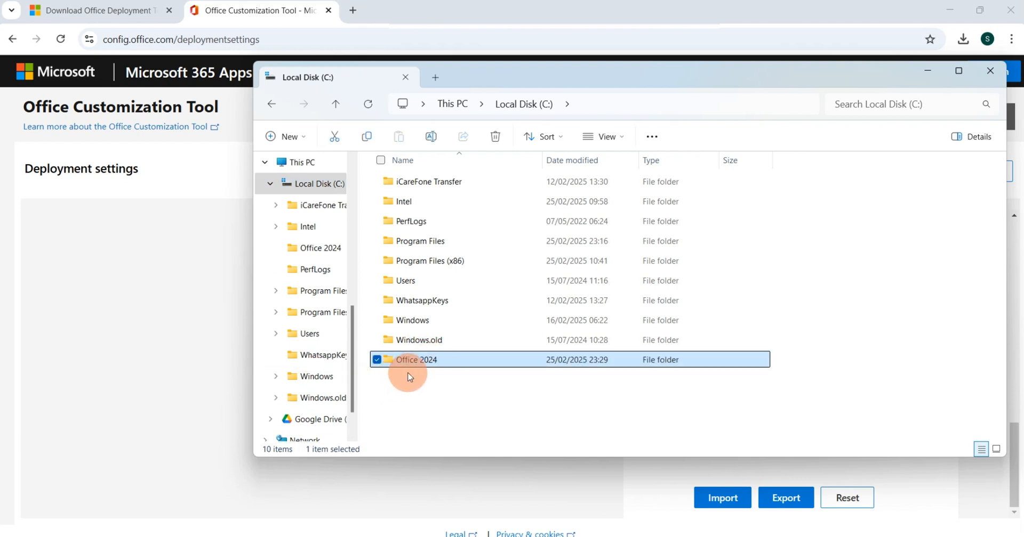
pyautogui.moveTo(392, 357)
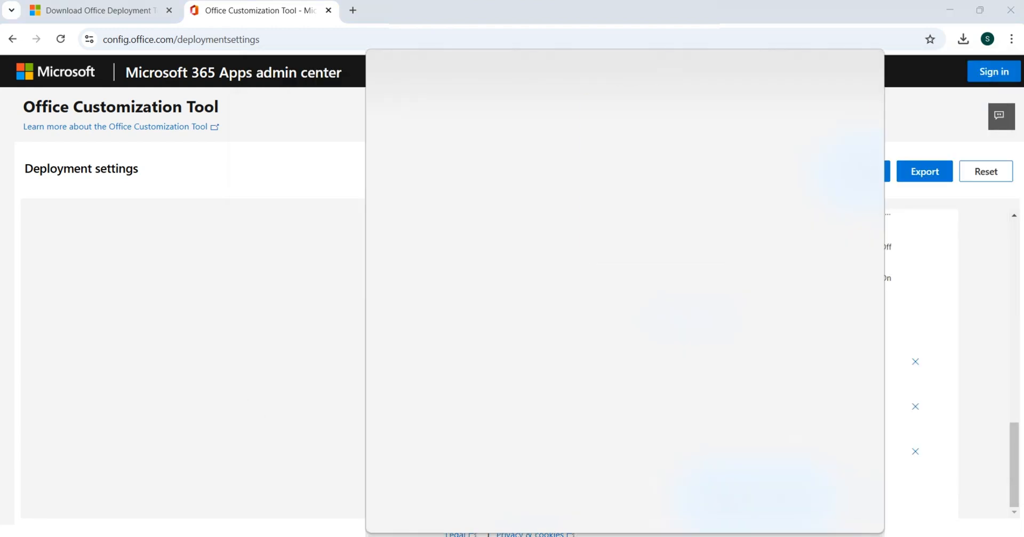
# Step: Change the Command Prompt directory to C:\Office 2024, copying the path from File Explorer
pyautogui.write('c')
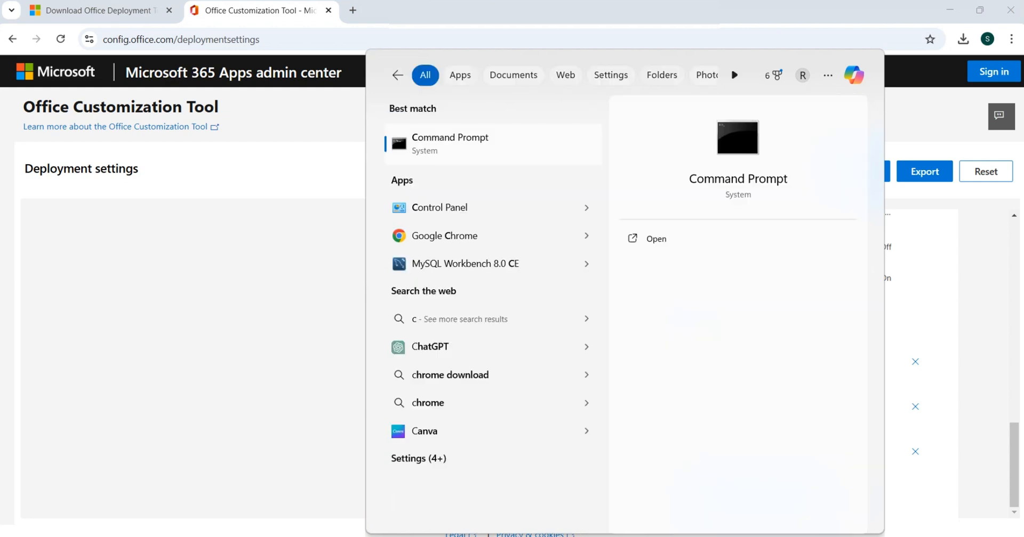
pyautogui.write('md')
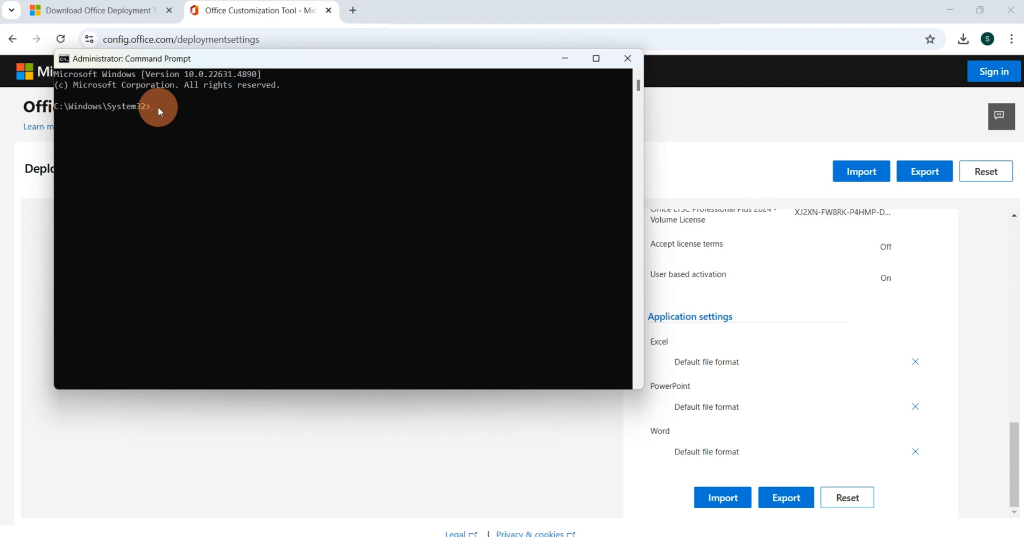
pyautogui.write('cd')
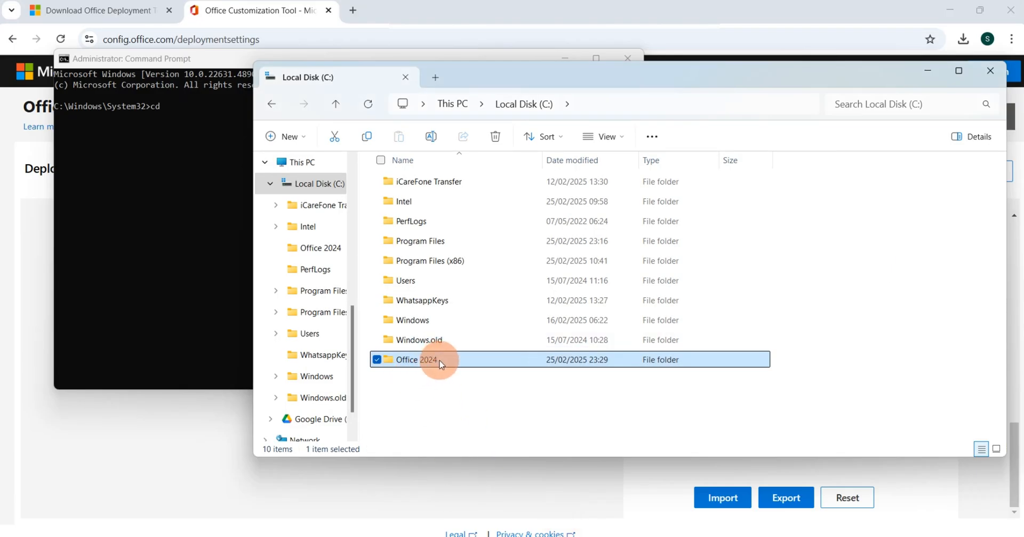
pyautogui.doubleClick(418, 360)
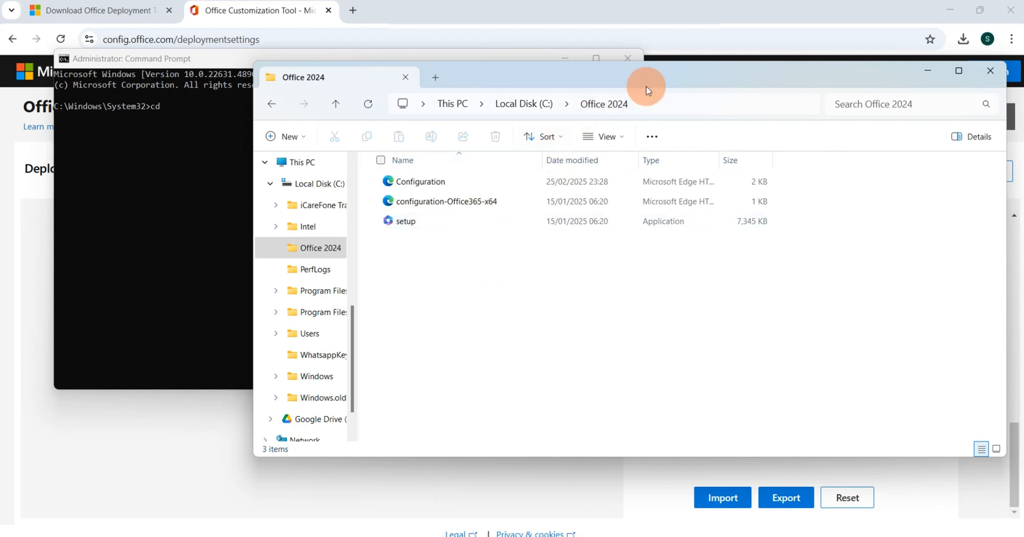
pyautogui.rightClick(627, 104)
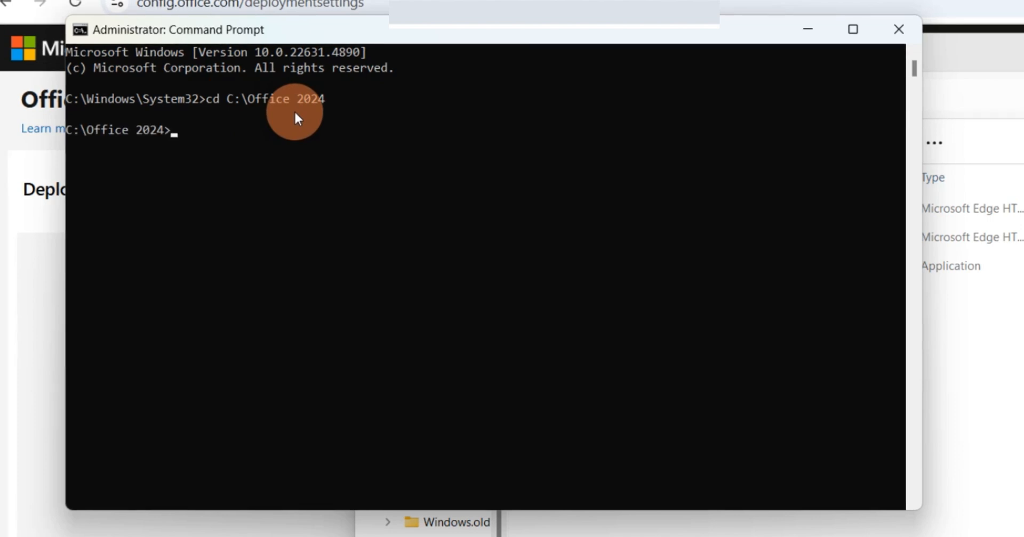
pyautogui.moveTo(121, 148)
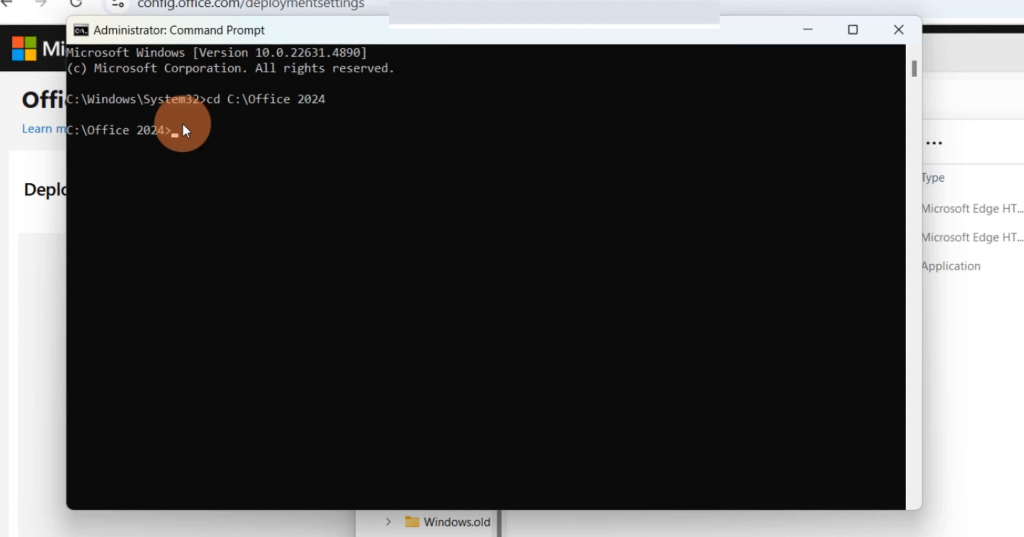
# Step: Run setup /configure configuration.xml from the C:\Office 2024 prompt
pyautogui.write('setup /')
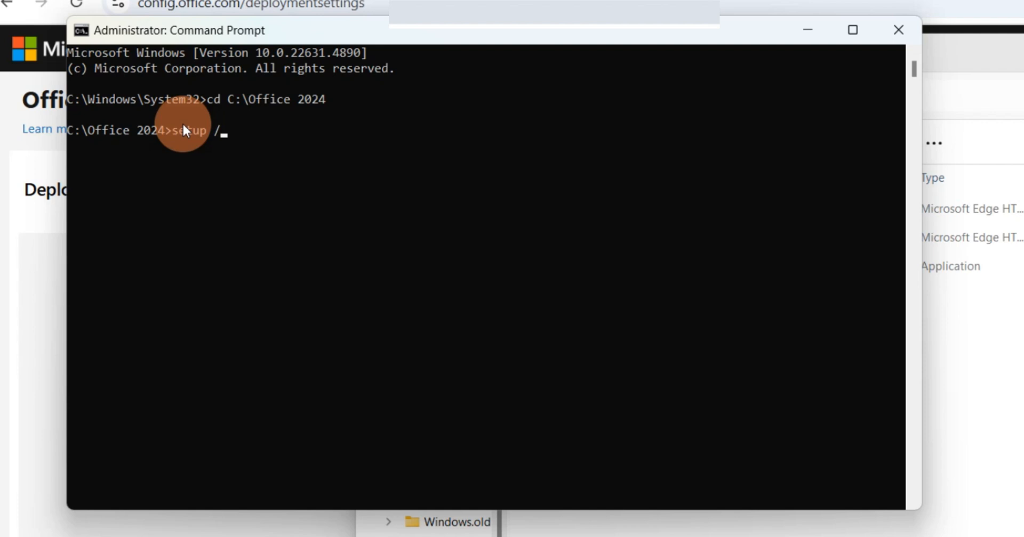
pyautogui.write('confi')
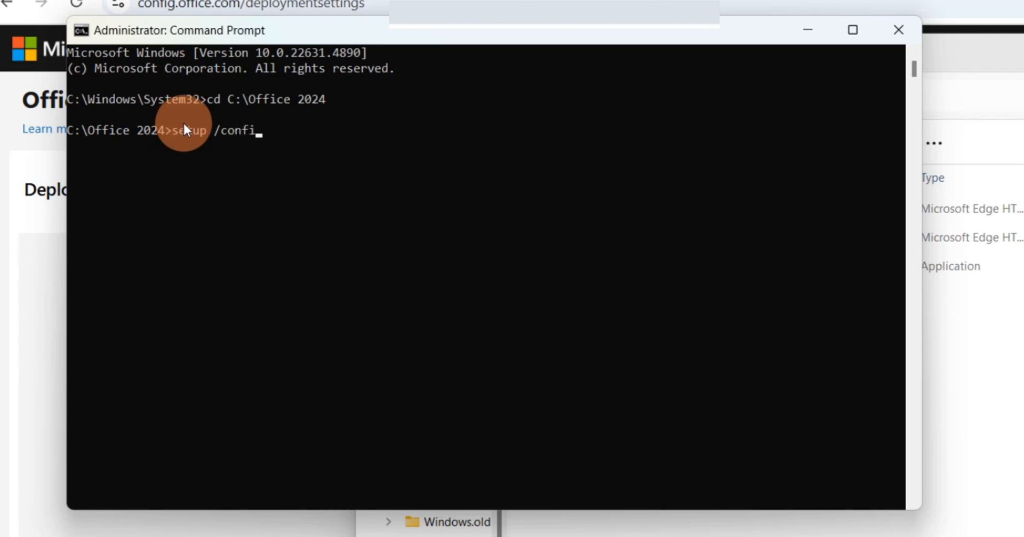
pyautogui.write('gure')
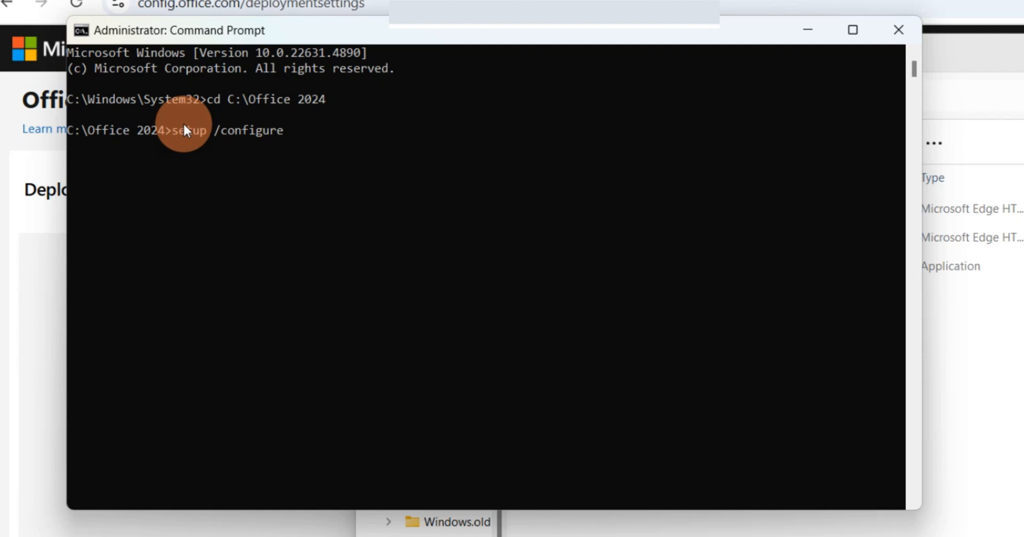
pyautogui.write('configurati')
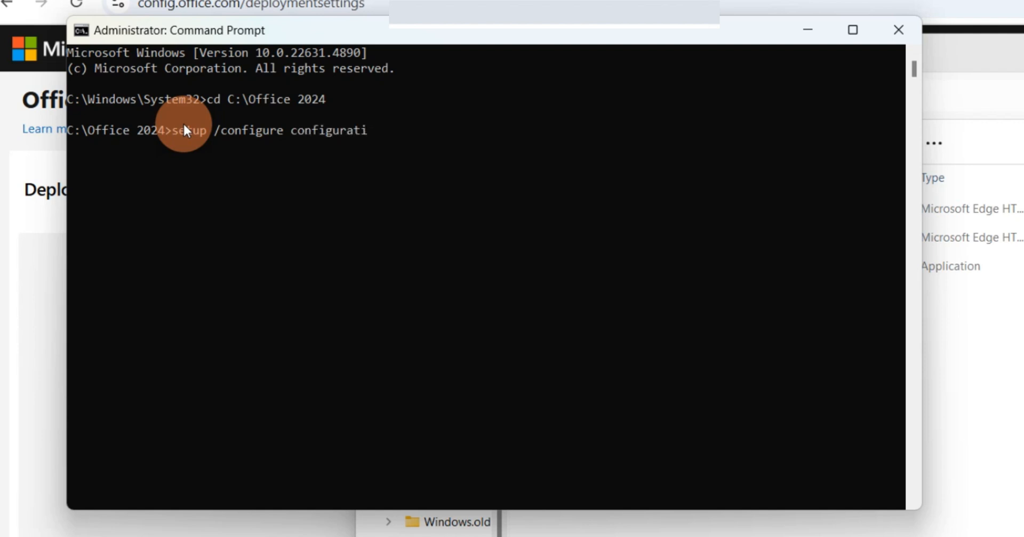
pyautogui.write('on.x')
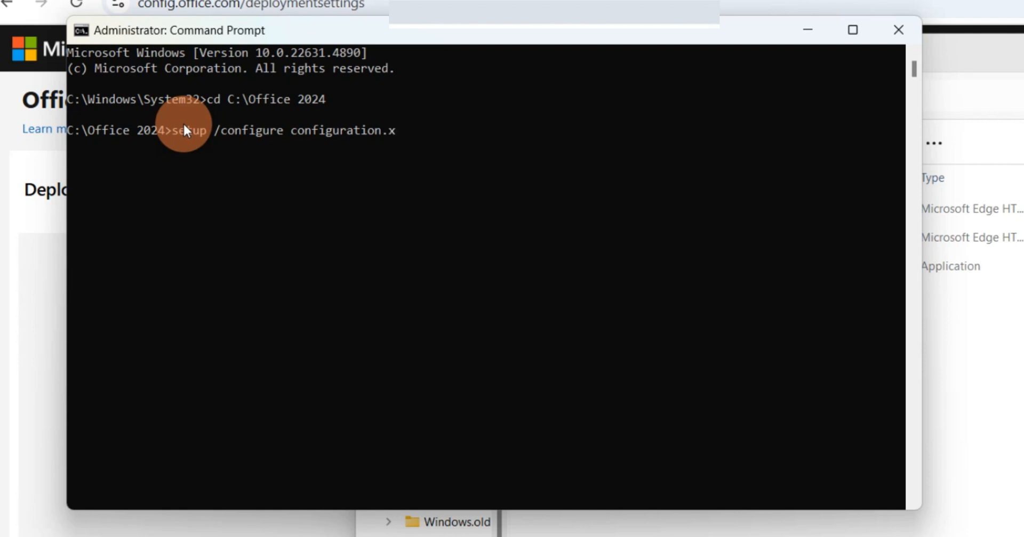
pyautogui.write('ml')
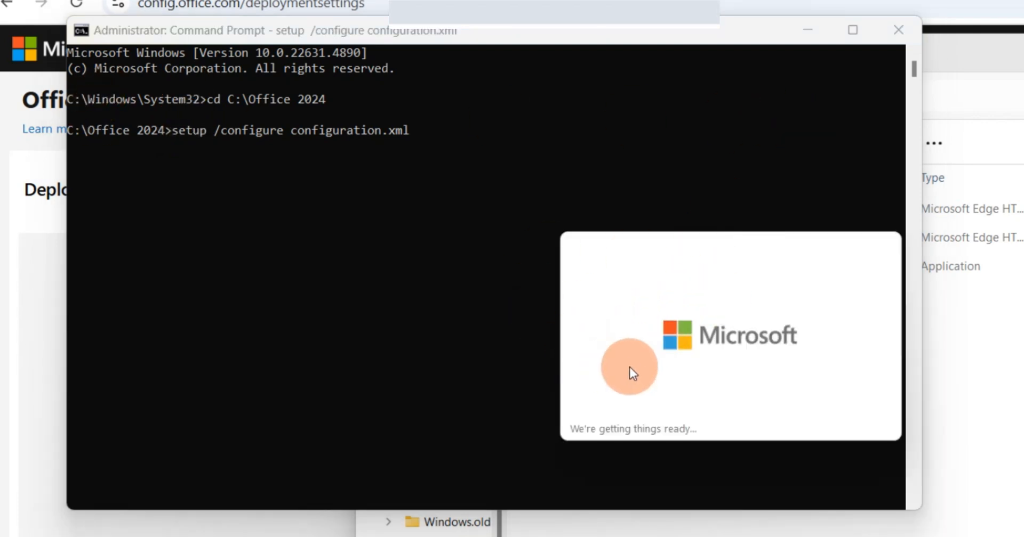
pyautogui.moveTo(639, 360)
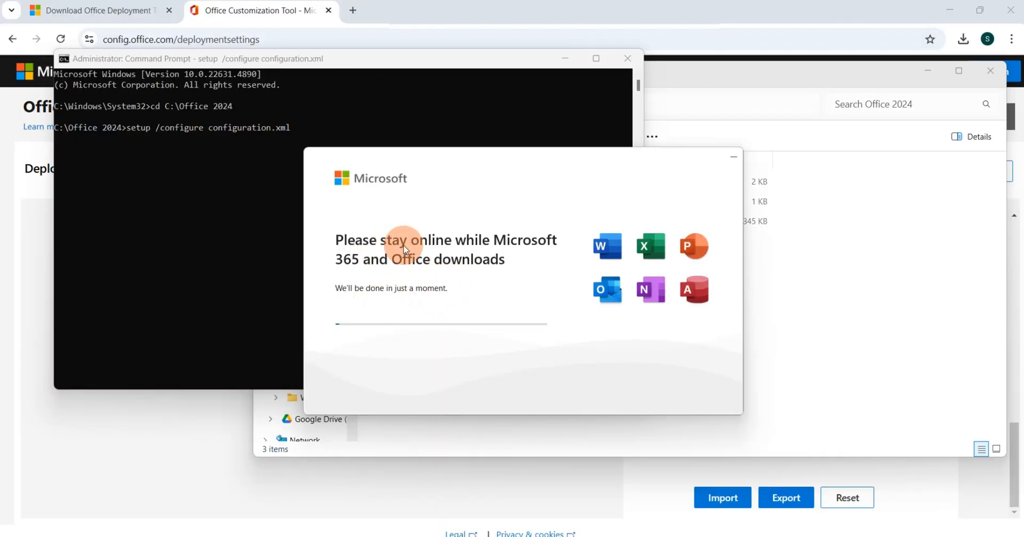
pyautogui.moveTo(526, 241)
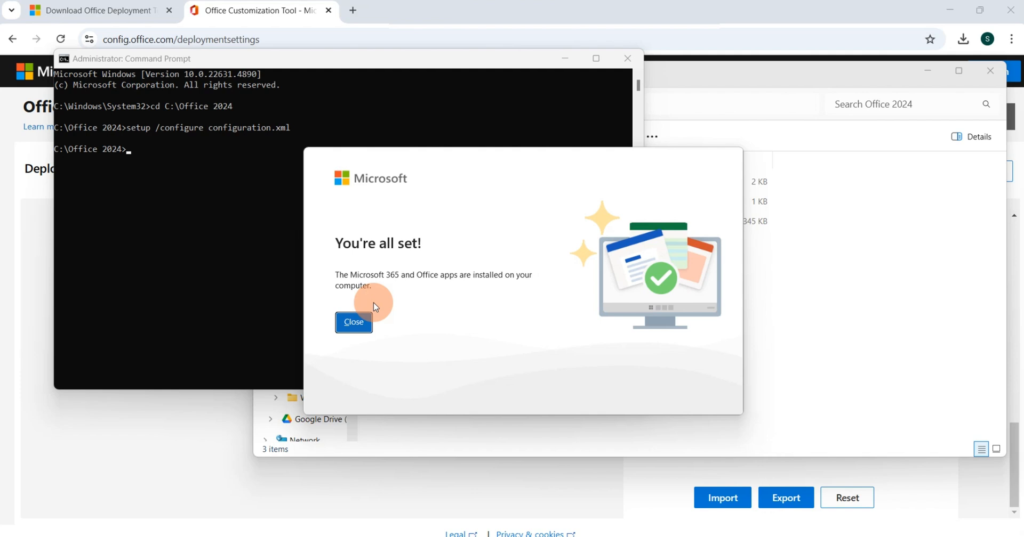
# Step: Close the completed Office installer, launch Excel and start a blank workbook
pyautogui.click(353, 322)
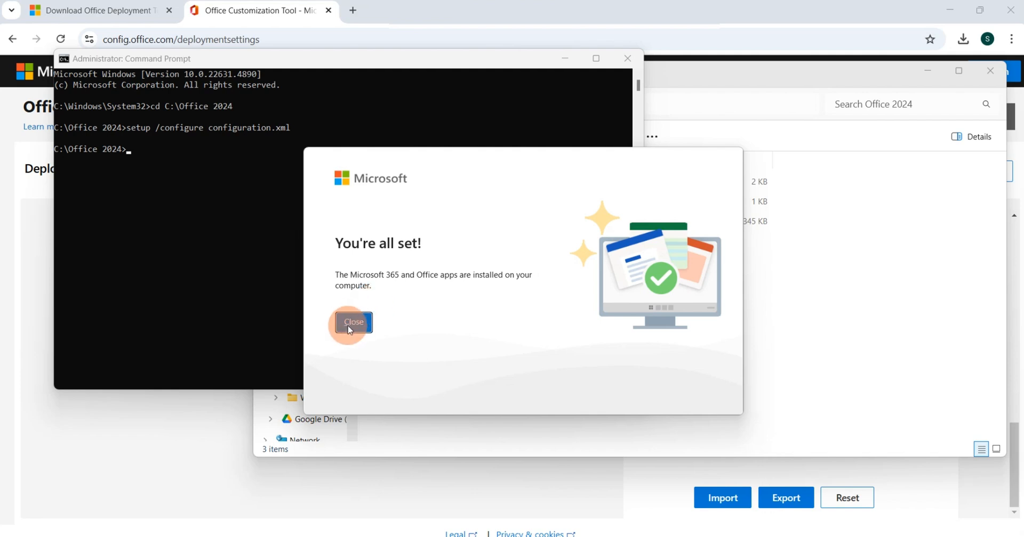
pyautogui.click(353, 322)
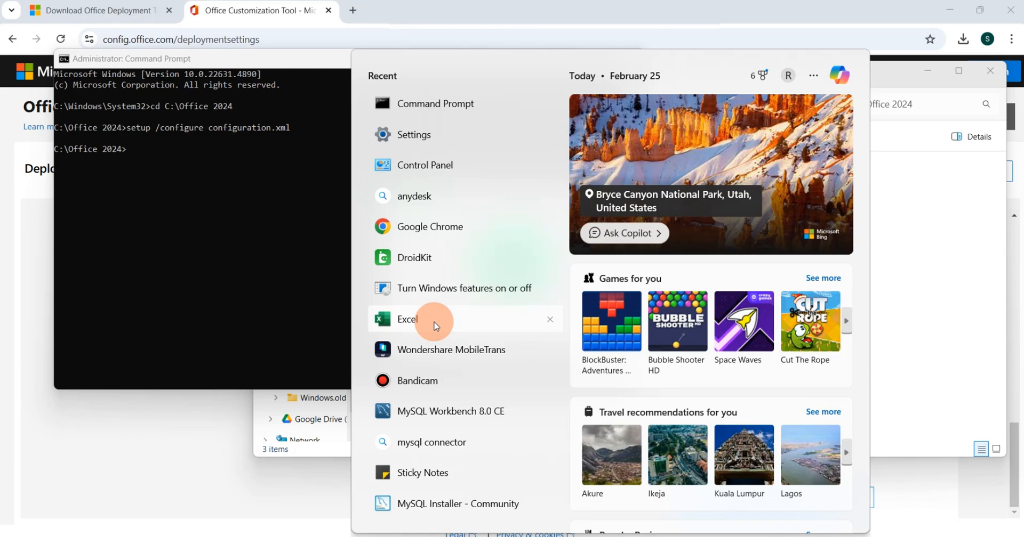
pyautogui.click(408, 319)
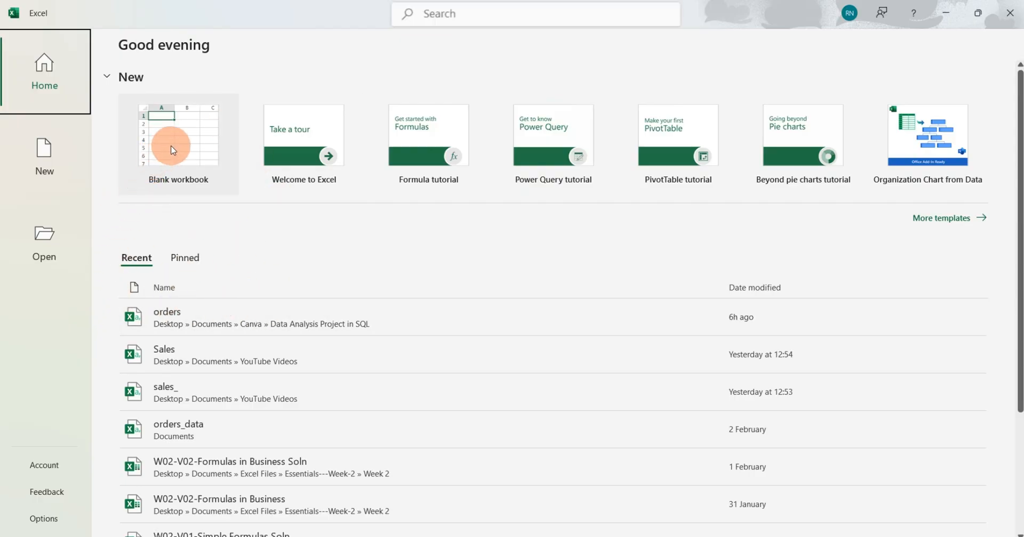
pyautogui.click(177, 137)
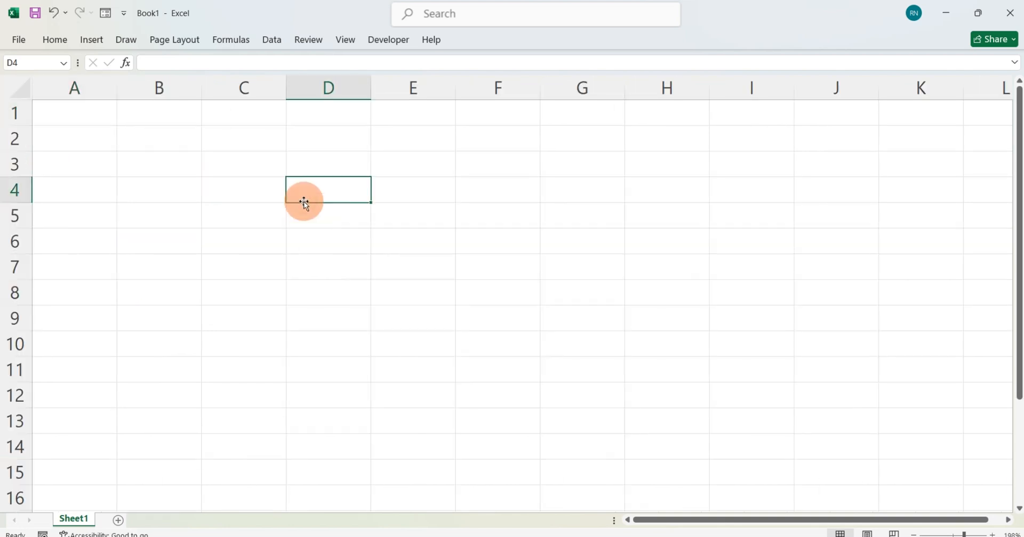
# Step: In D4, check autocomplete for the FILTER, IMAGE and DGET functions
pyautogui.write('=')
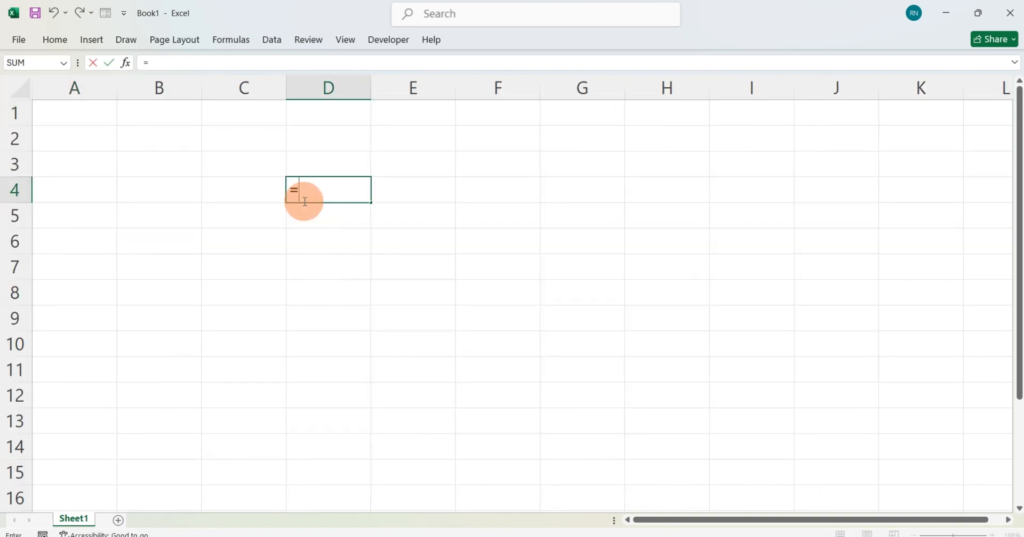
pyautogui.write('filter')
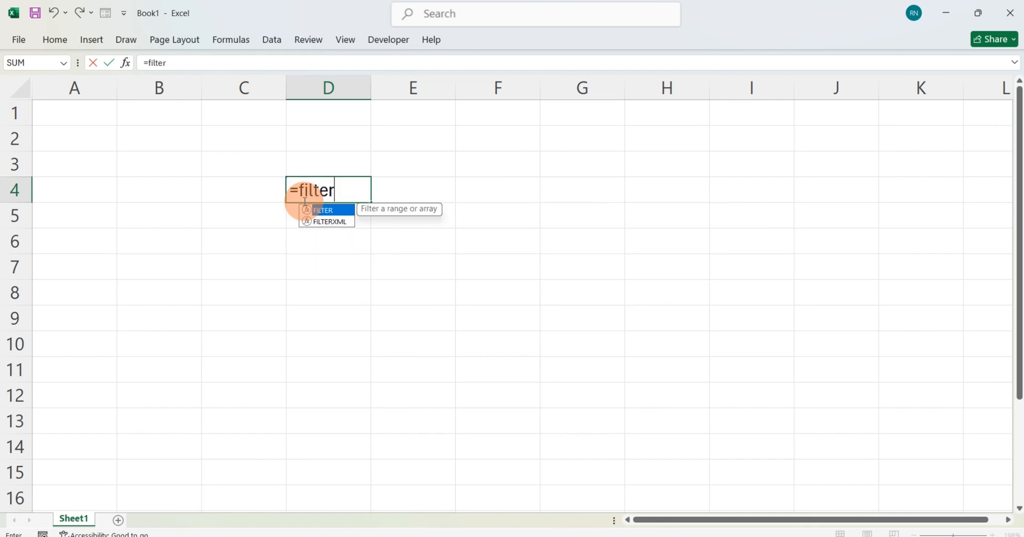
pyautogui.press('backspace')
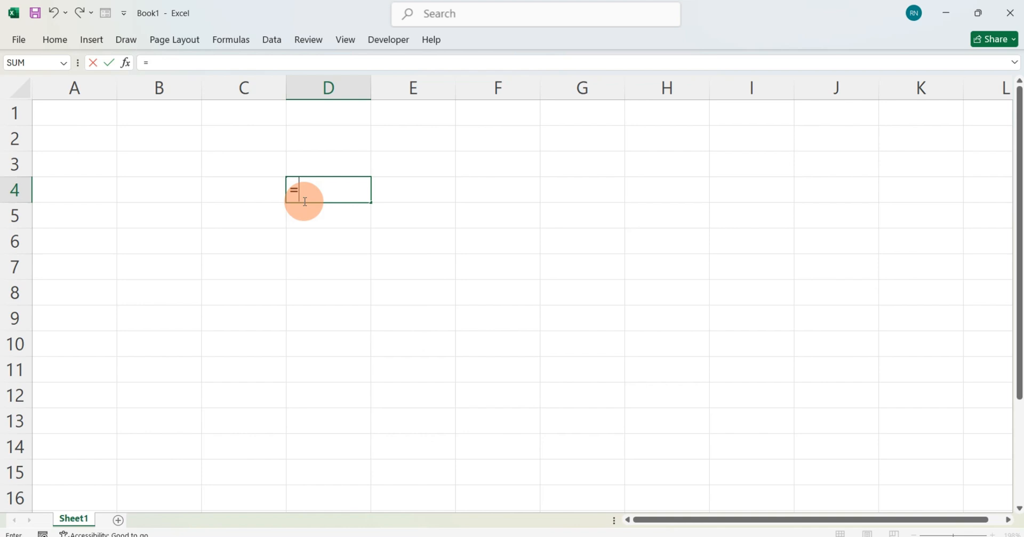
pyautogui.write('image')
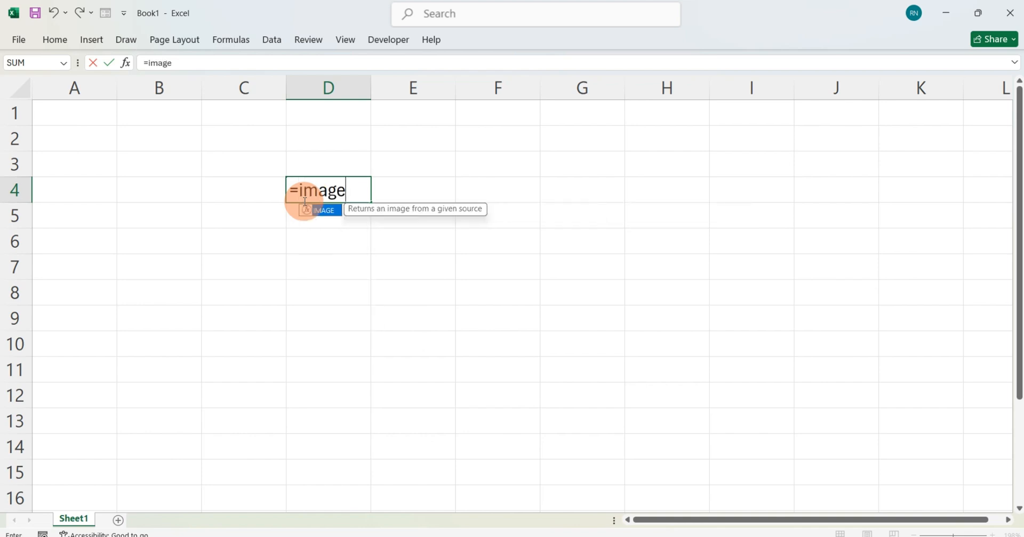
pyautogui.press('backspace')
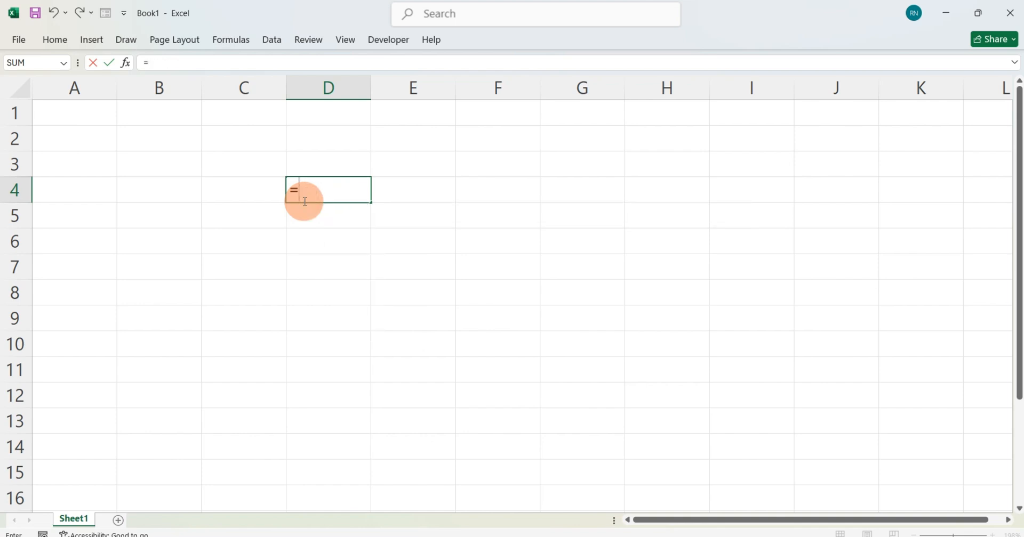
pyautogui.write('dget')
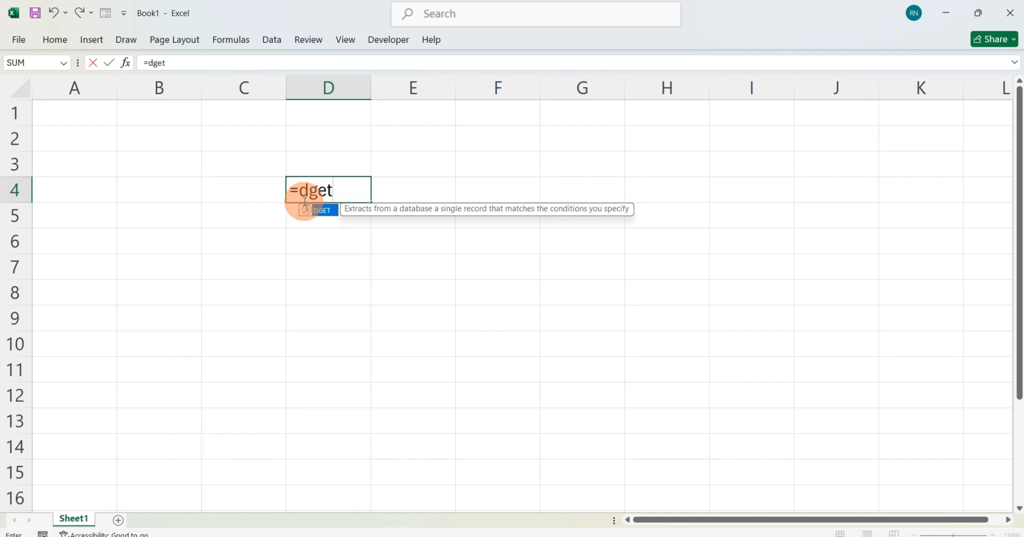
# Step: In D4, check autocomplete for DSUM, HSTACK, VSTACK and RAND
pyautogui.write('su')
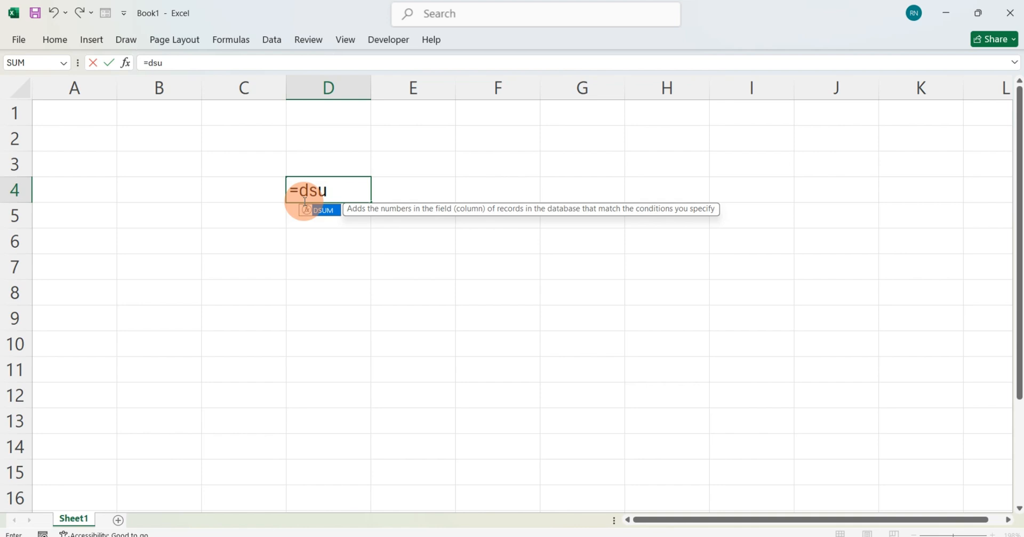
pyautogui.press('Backspace')
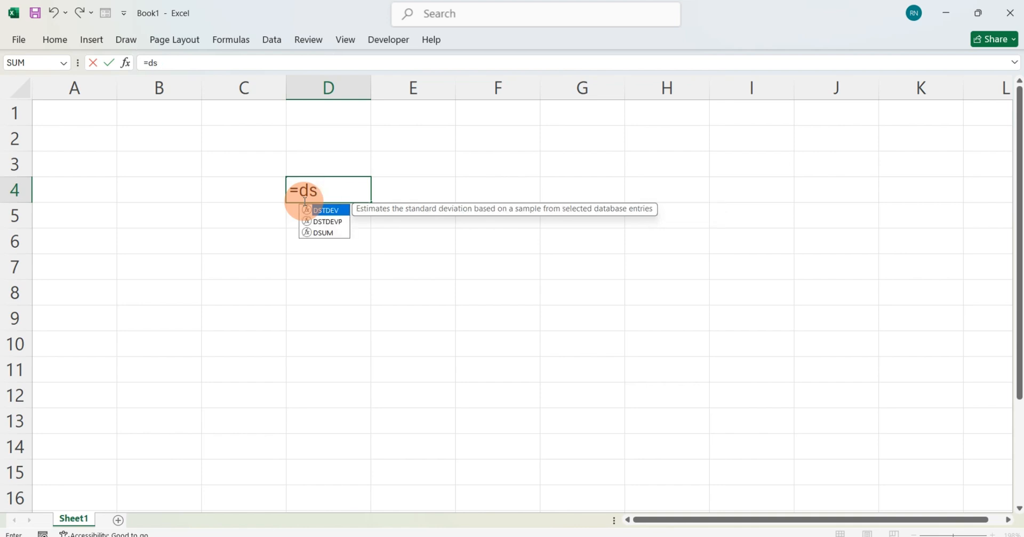
pyautogui.write('hs')
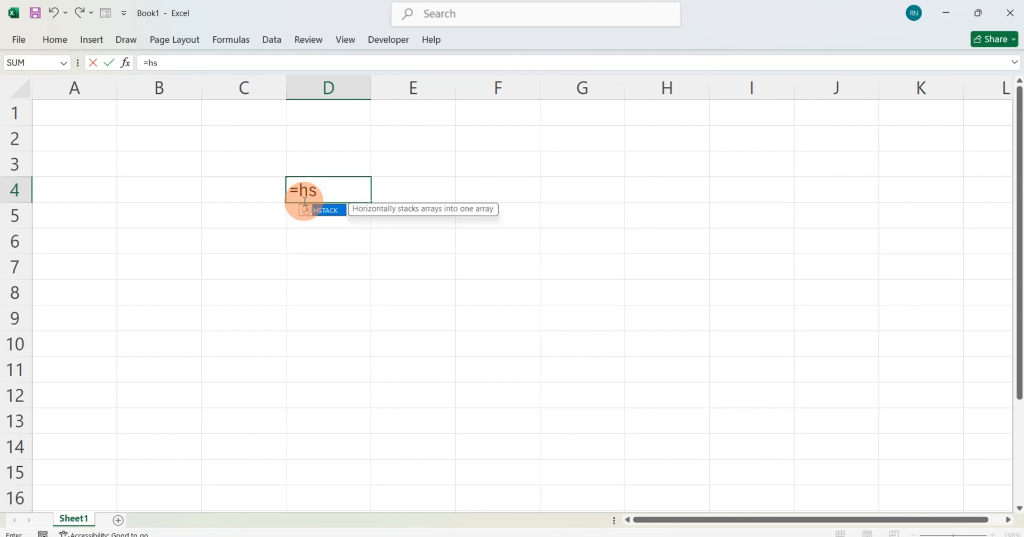
pyautogui.write('ta')
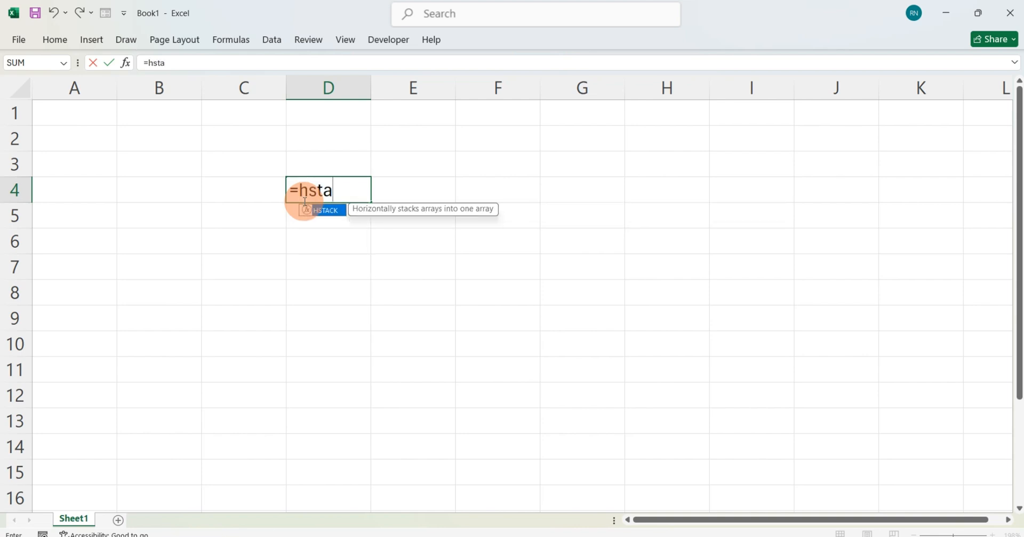
pyautogui.press('BackSpace')
pyautogui.write('=vs')
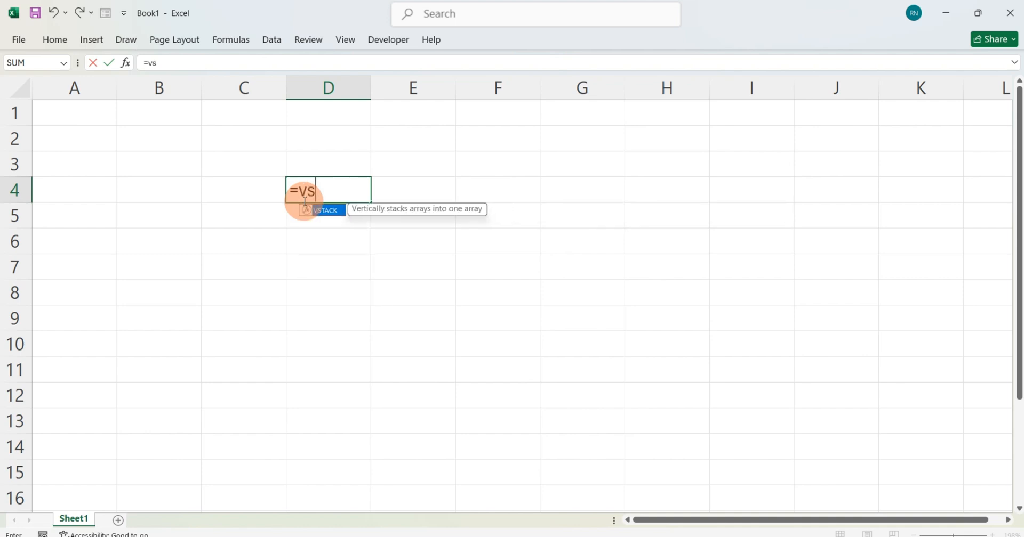
pyautogui.press('Backspace')
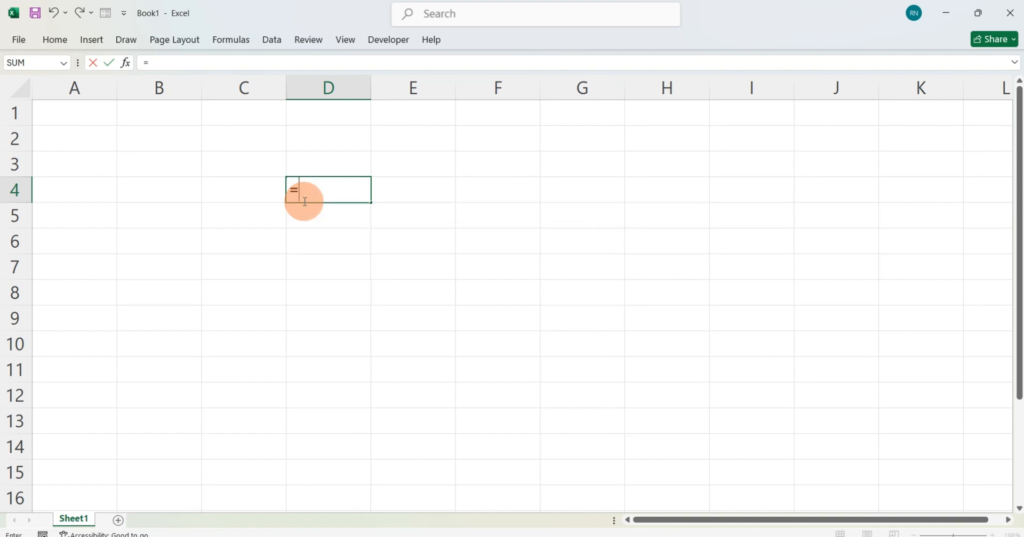
pyautogui.write('rand')
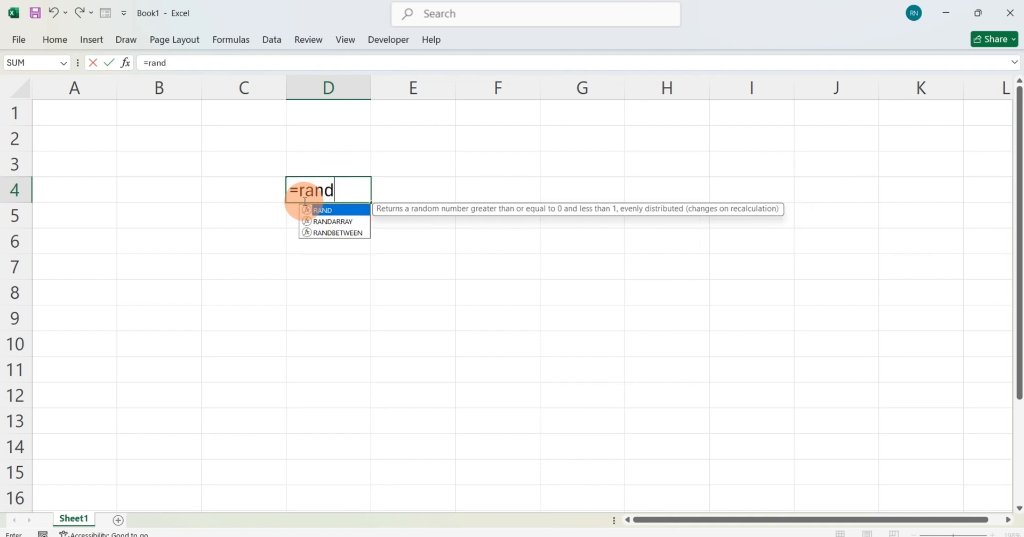